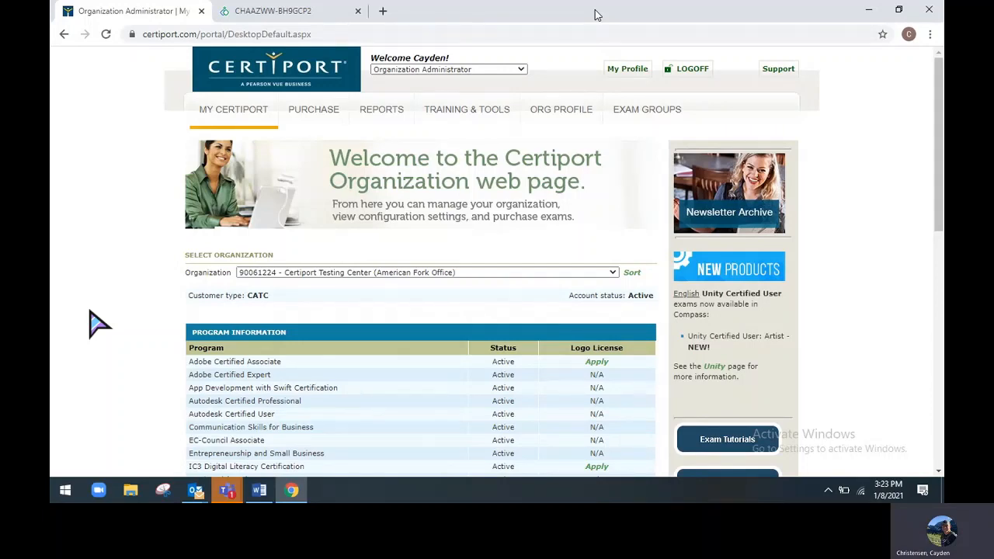
Switch the portal role from Organization Administrator to Proctor via the Welcome role dropdown
{"action": "left_click", "coordinate": [447, 69]}
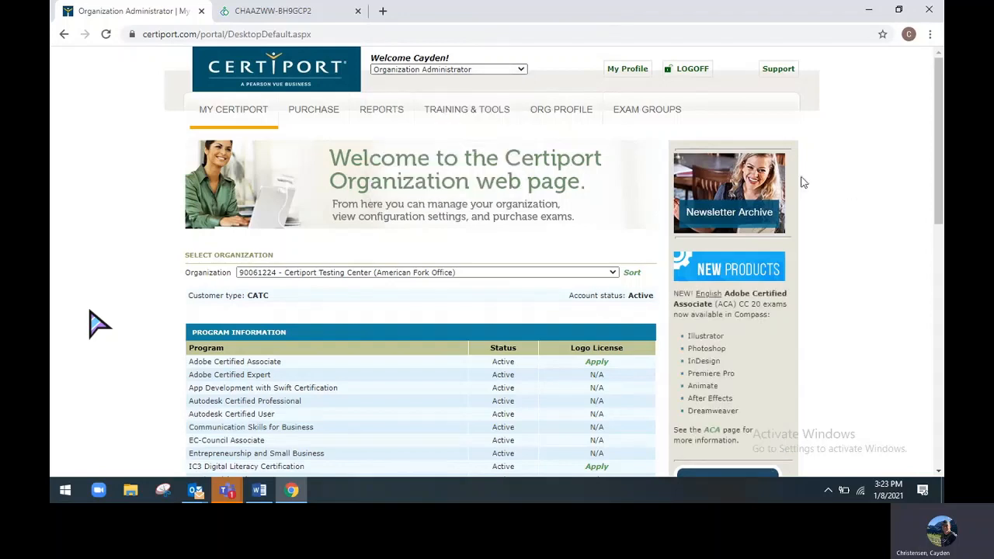
{"action": "left_click", "coordinate": [466, 109]}
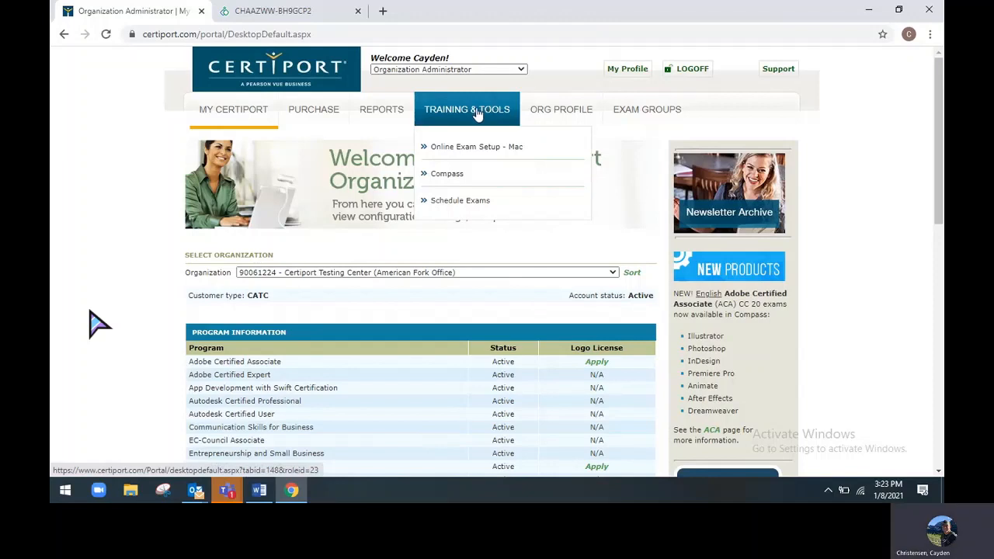
{"action": "mouse_move", "coordinate": [473, 206]}
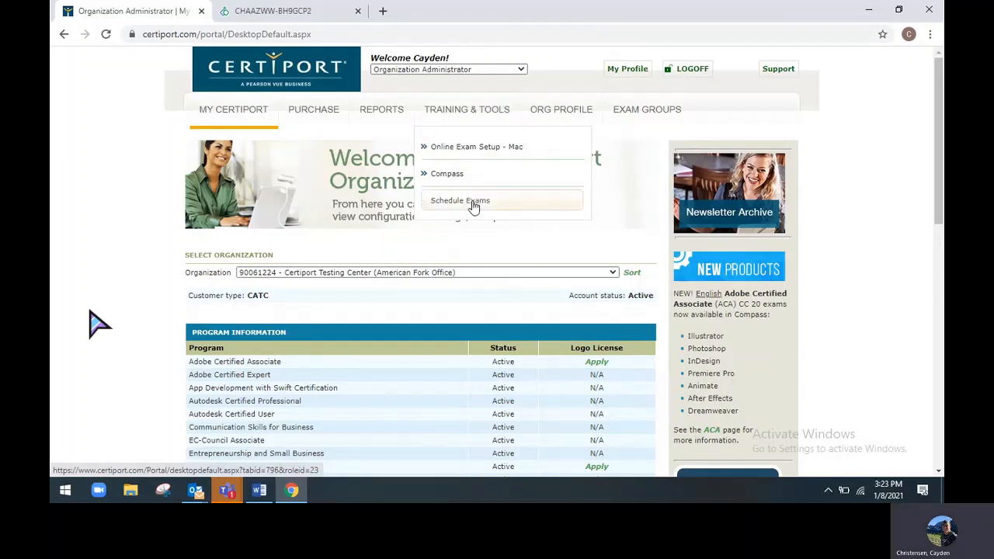
{"action": "left_click", "coordinate": [447, 68]}
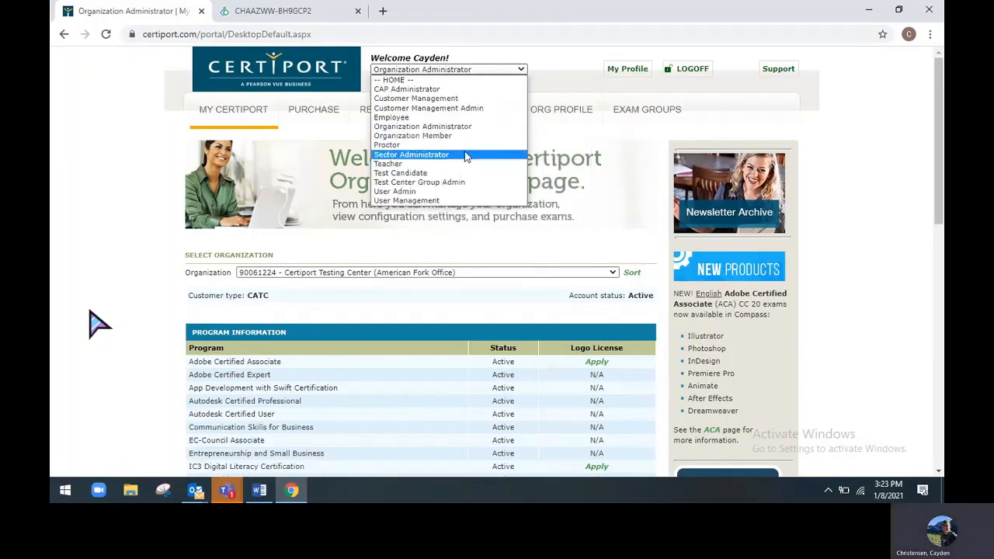
{"action": "left_click", "coordinate": [387, 144]}
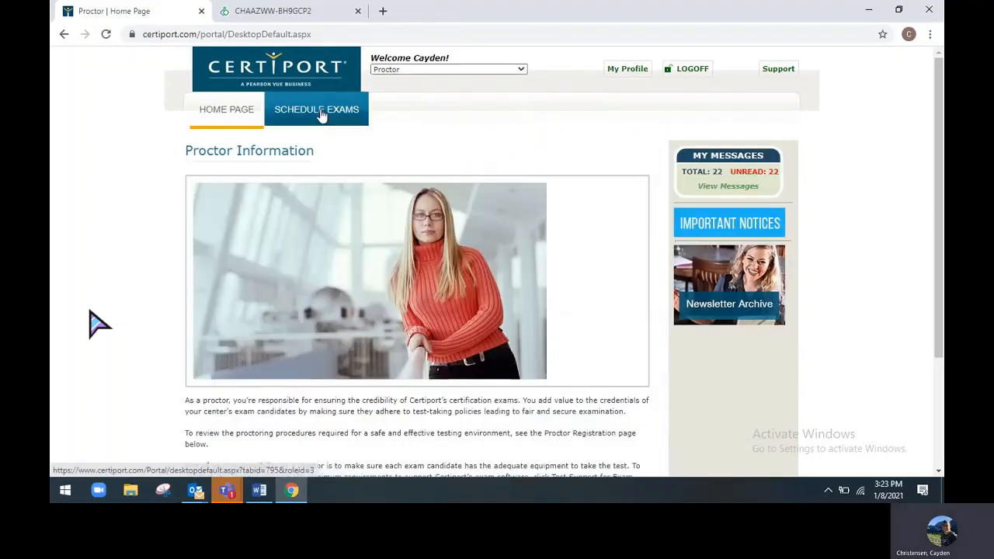
Go to Schedule Exams and read down to the Book a Self-service session options
{"action": "left_click", "coordinate": [317, 108]}
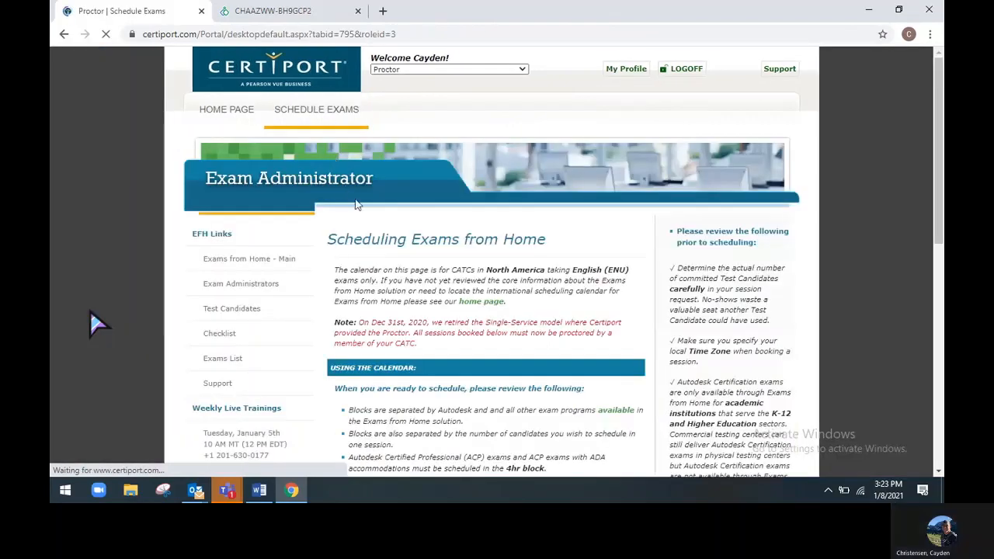
{"action": "scroll", "scroll_direction": "down", "scroll_amount": 3}
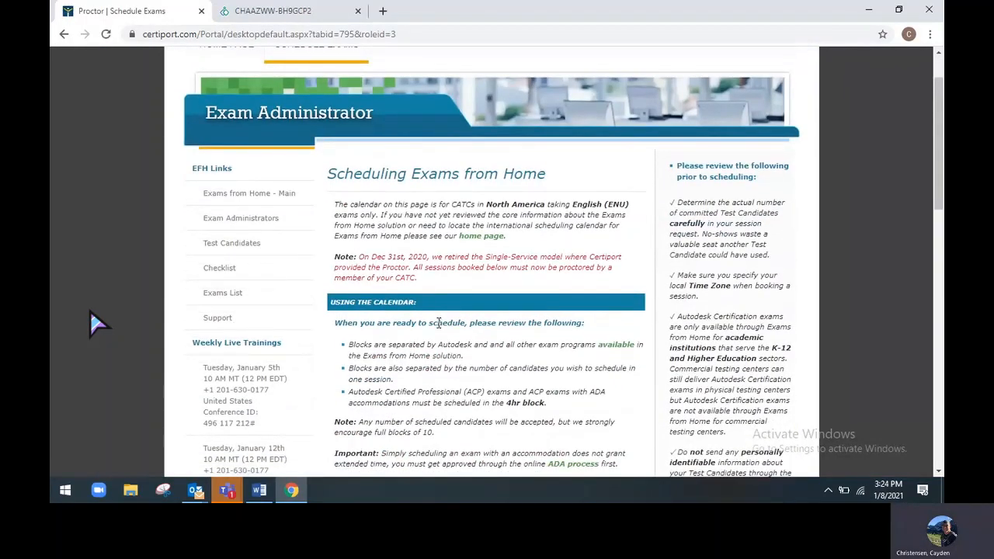
{"action": "scroll", "scroll_direction": "down", "scroll_amount": 3}
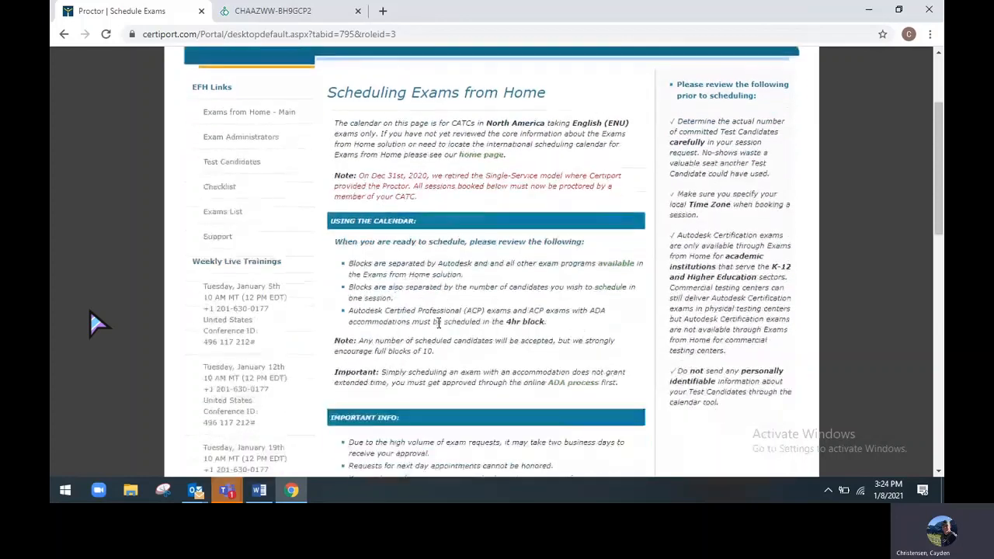
{"action": "scroll", "scroll_direction": "down", "scroll_amount": 3}
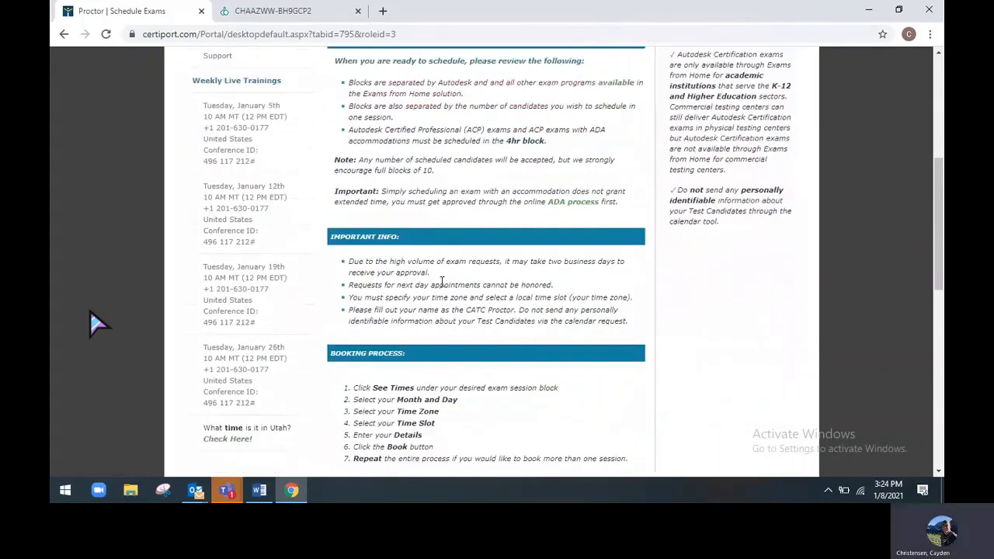
{"action": "scroll", "scroll_direction": "down", "scroll_amount": 3}
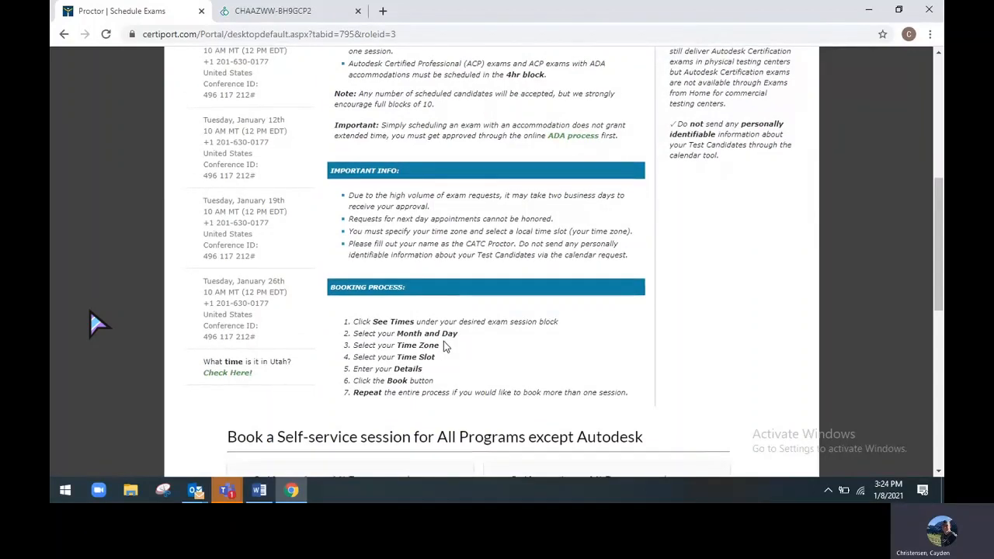
{"action": "scroll", "scroll_direction": "down", "scroll_amount": 3}
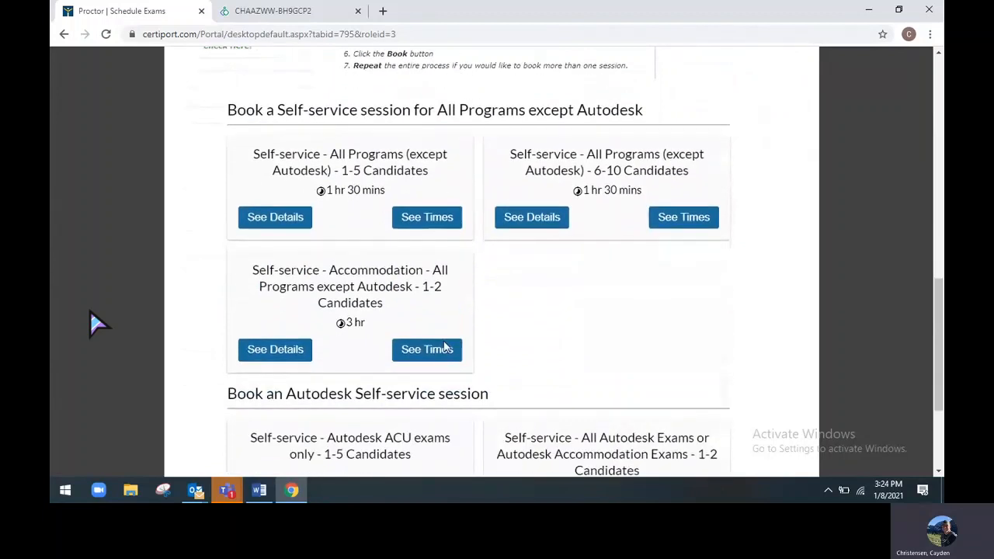
{"action": "scroll", "scroll_direction": "down", "scroll_amount": 3}
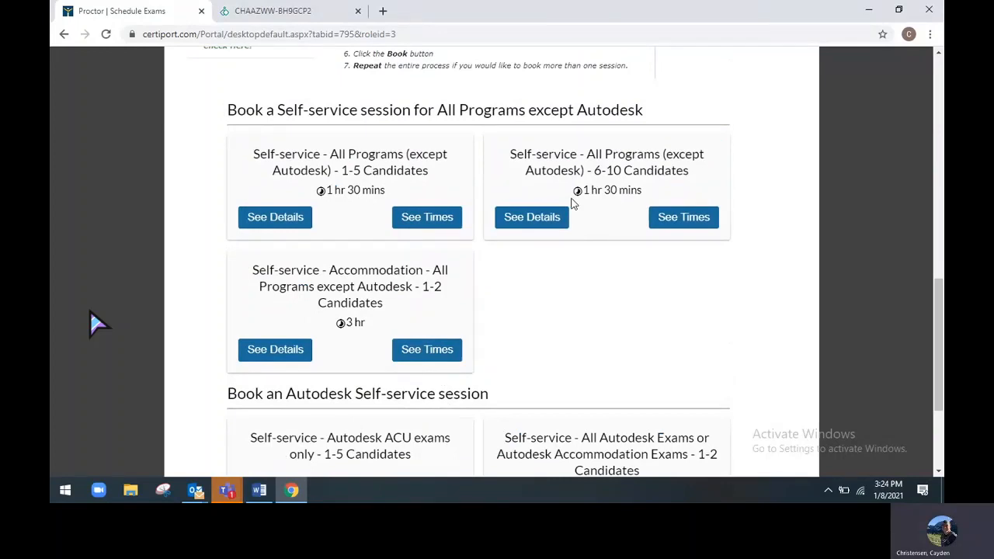
{"action": "mouse_move", "coordinate": [648, 193]}
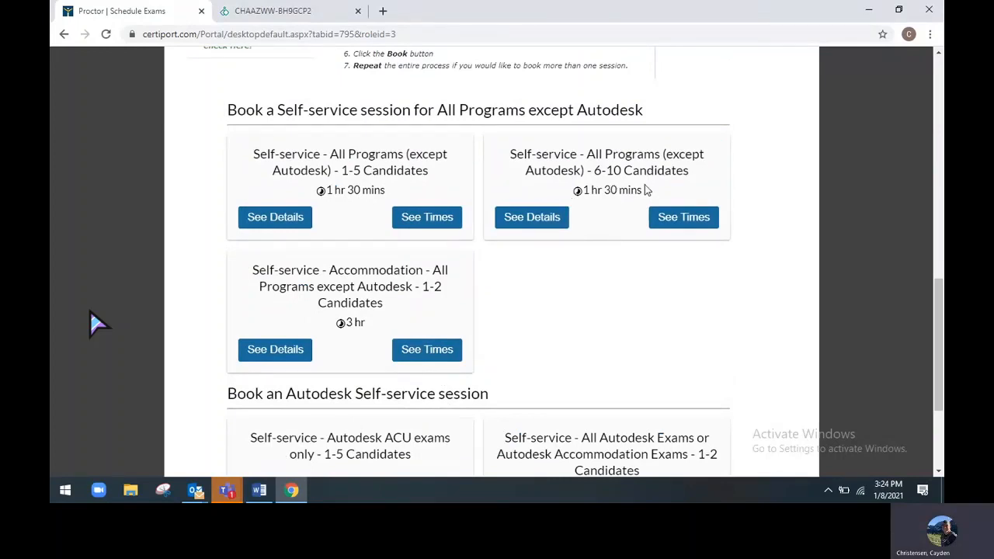
{"action": "mouse_move", "coordinate": [414, 196]}
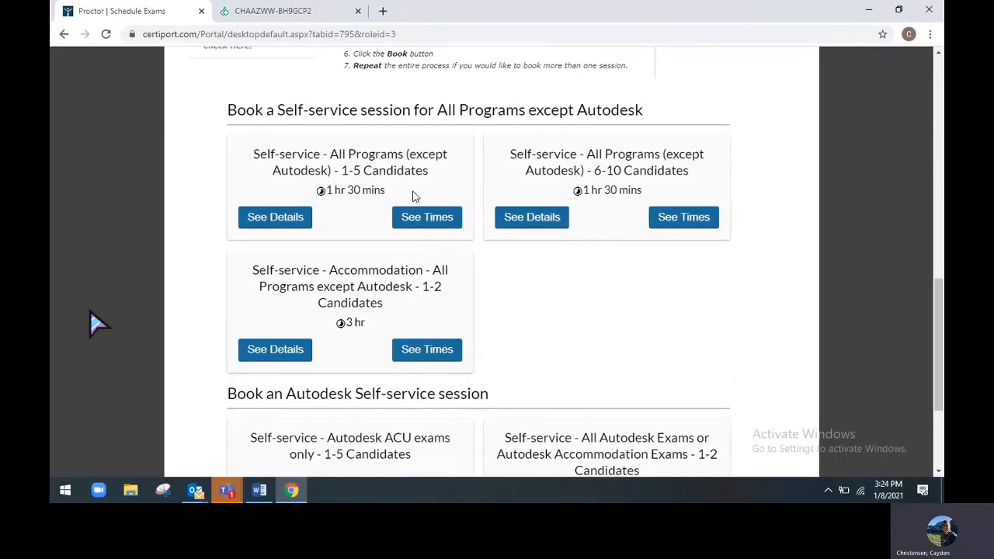
{"action": "mouse_move", "coordinate": [628, 203]}
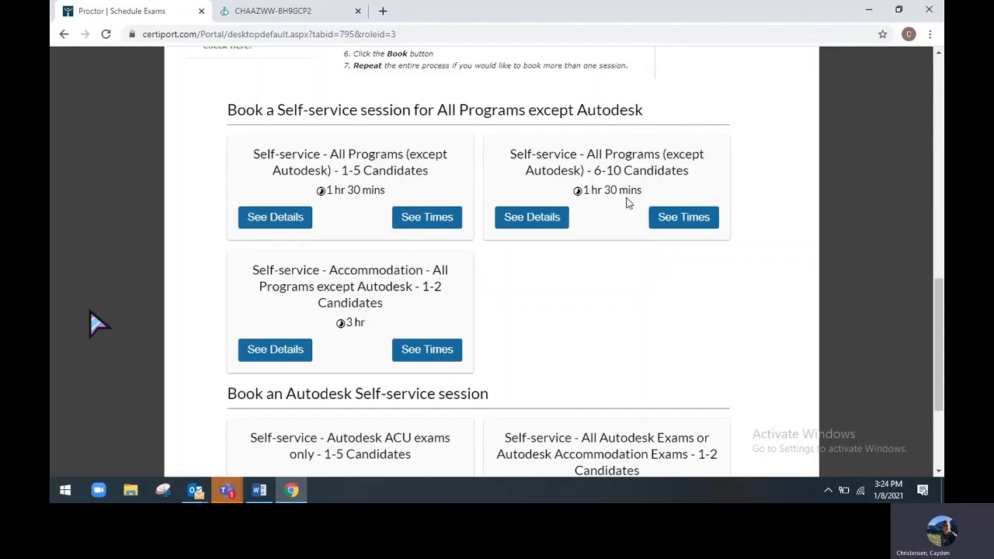
{"action": "mouse_move", "coordinate": [420, 319]}
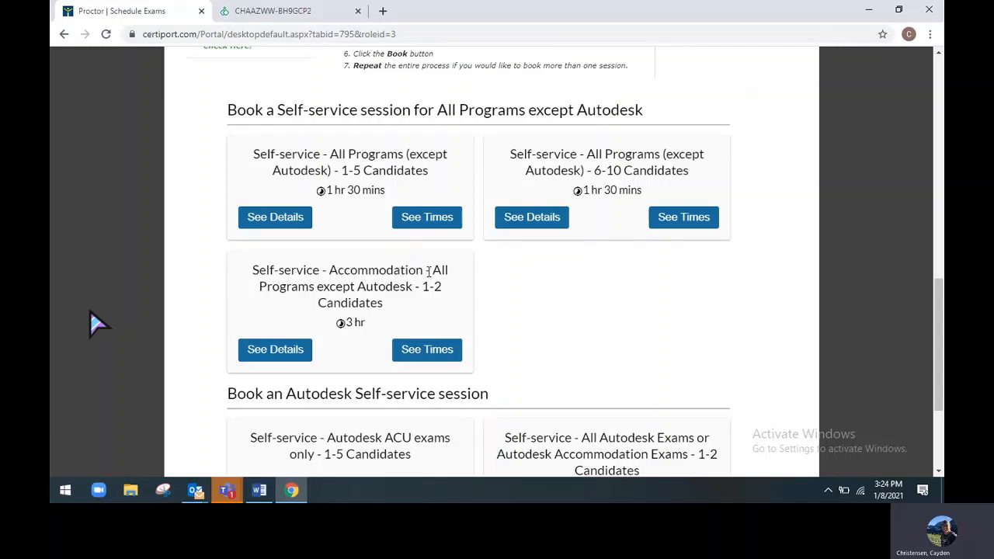
{"action": "scroll", "scroll_direction": "down", "scroll_amount": 3}
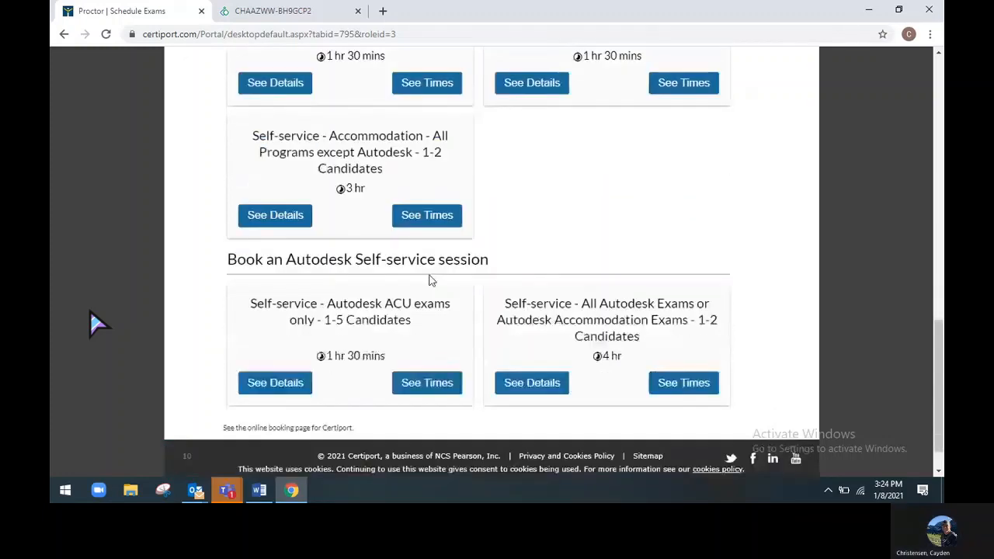
{"action": "scroll", "scroll_direction": "down", "scroll_amount": 3}
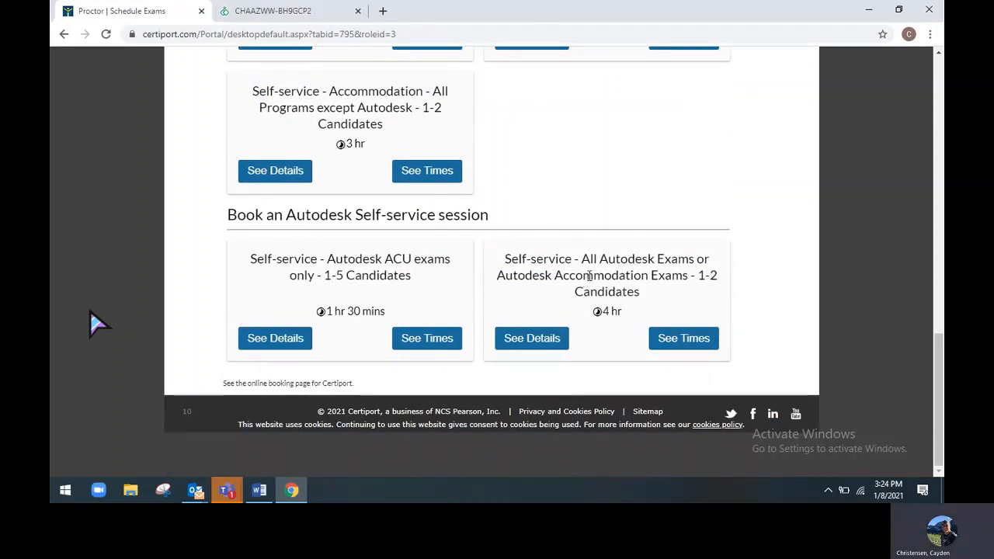
{"action": "scroll", "scroll_direction": "up", "scroll_amount": 3}
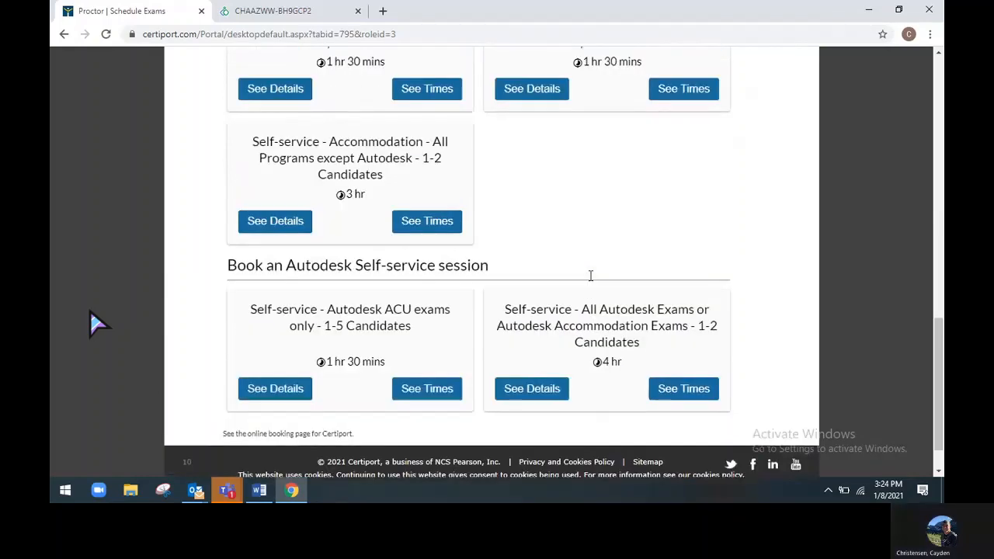
{"action": "scroll", "scroll_direction": "up", "scroll_amount": 3}
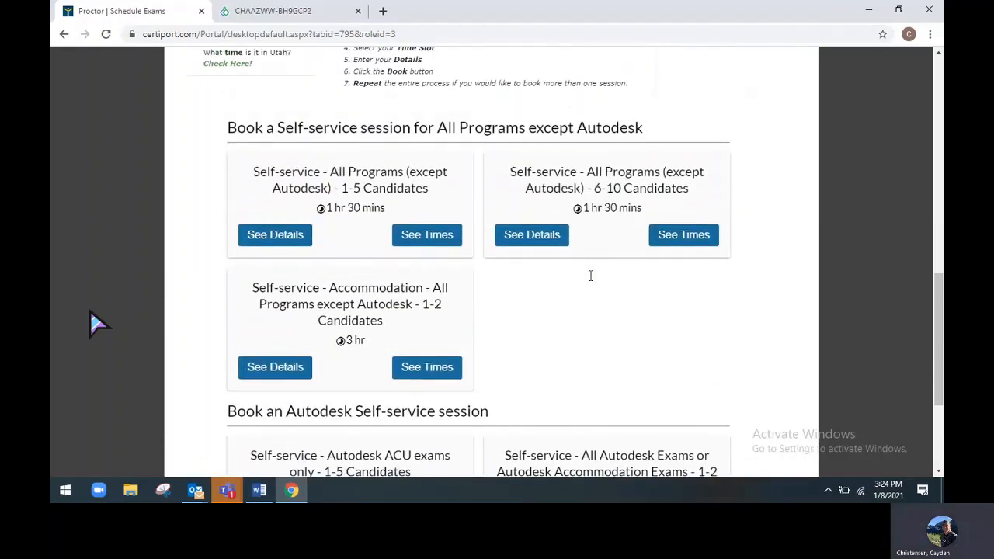
{"action": "mouse_move", "coordinate": [438, 234]}
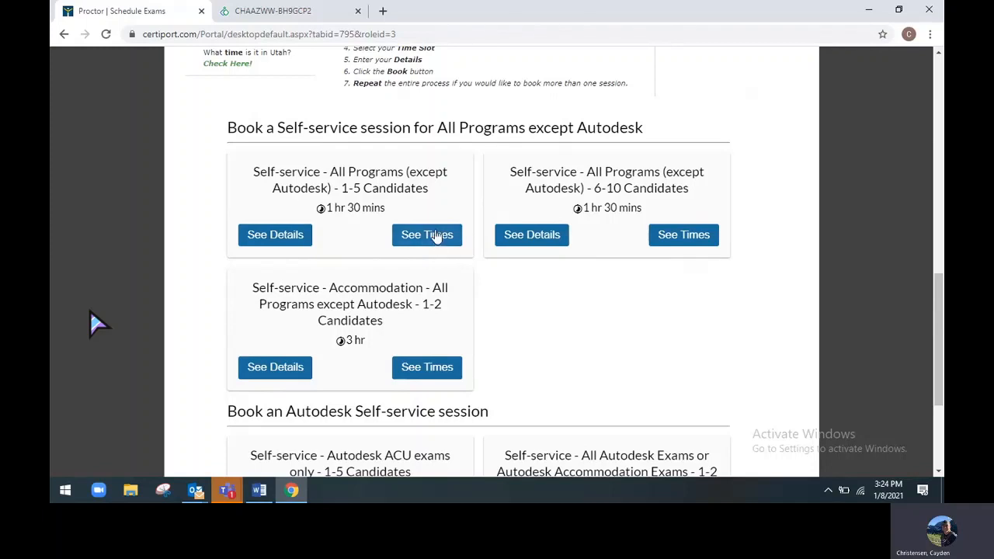
View times for the 1-5 Candidates session displayed in MST America/Denver
{"action": "left_click", "coordinate": [426, 235]}
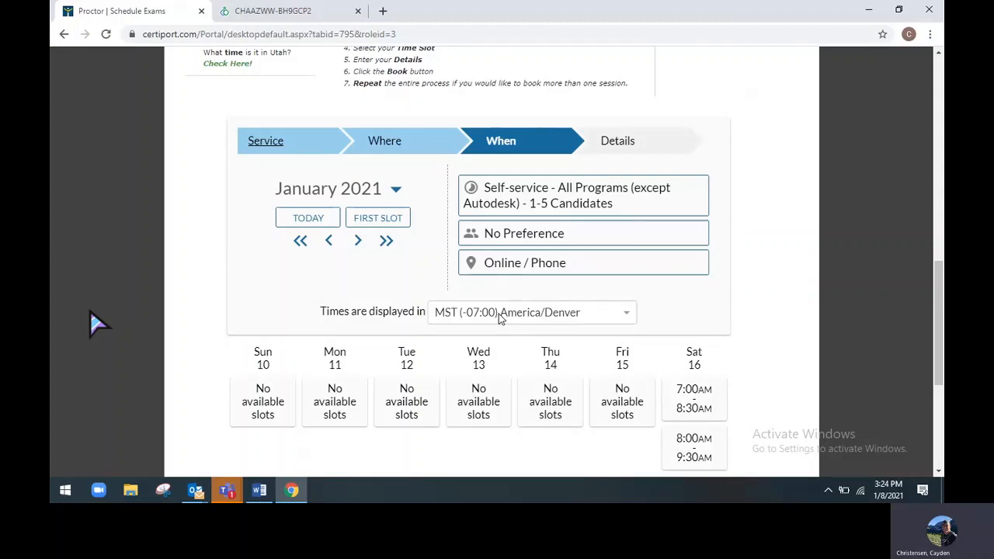
{"action": "left_click", "coordinate": [531, 312]}
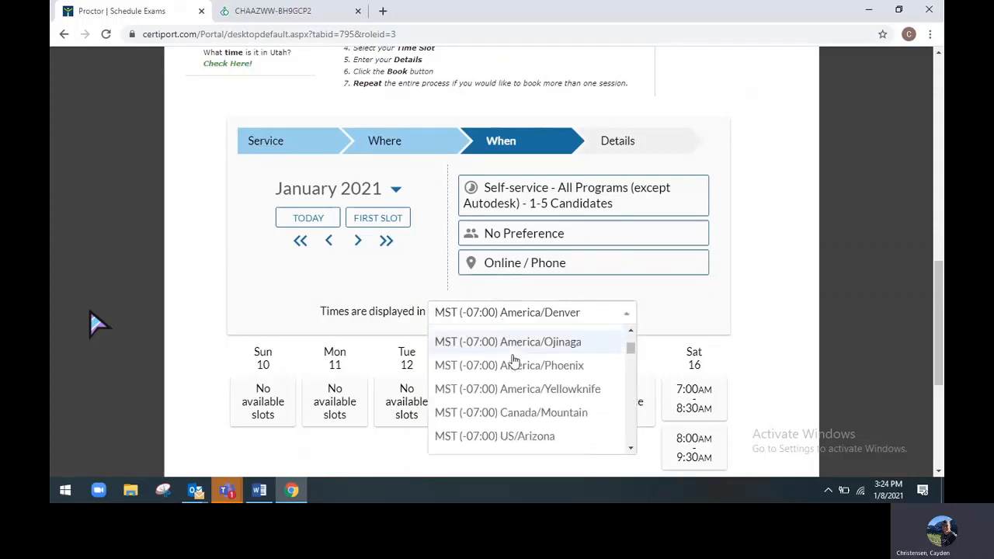
{"action": "scroll", "scroll_direction": "down", "scroll_amount": 3}
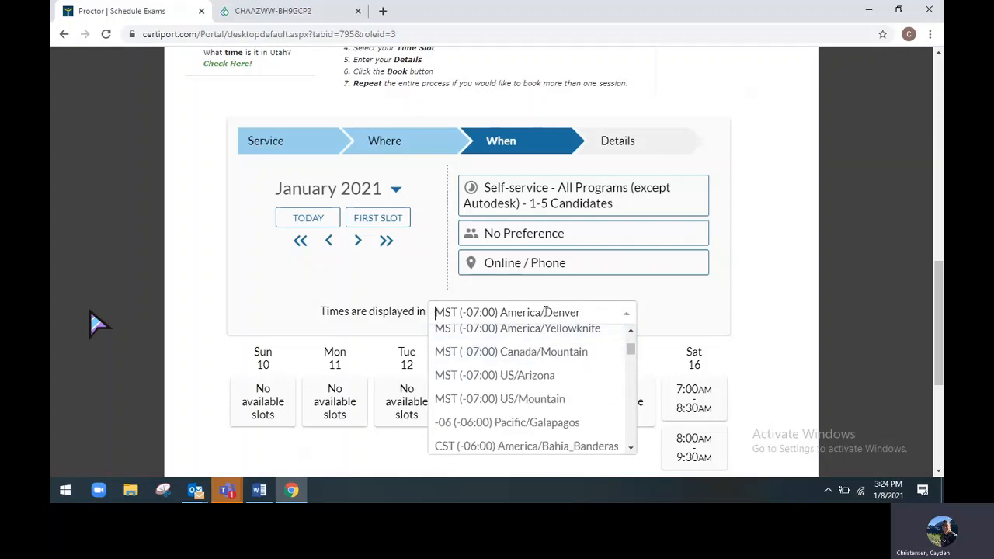
{"action": "left_click", "coordinate": [528, 312]}
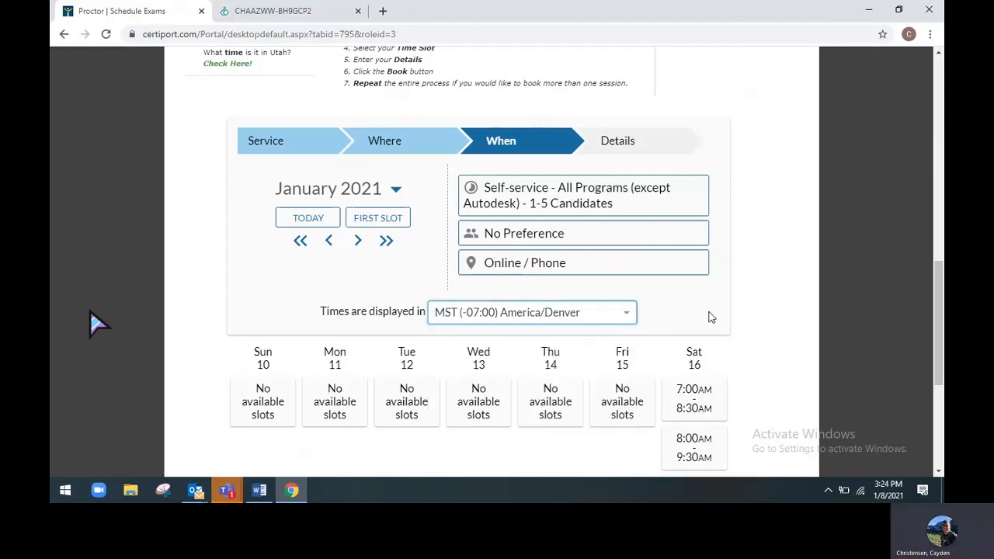
{"action": "scroll", "scroll_direction": "down", "scroll_amount": 3}
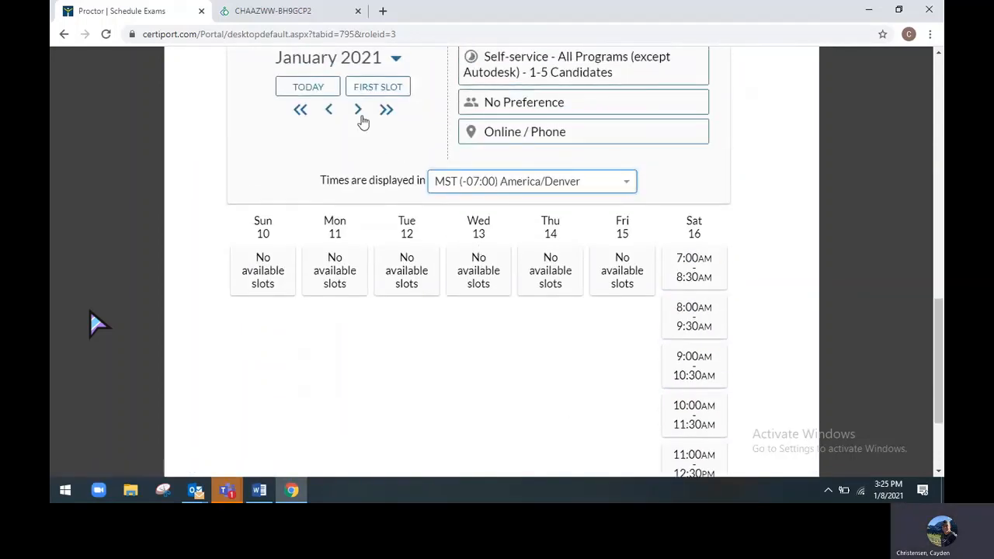
Advance the booking calendar two weeks to January 24–30
{"action": "left_click", "coordinate": [357, 109]}
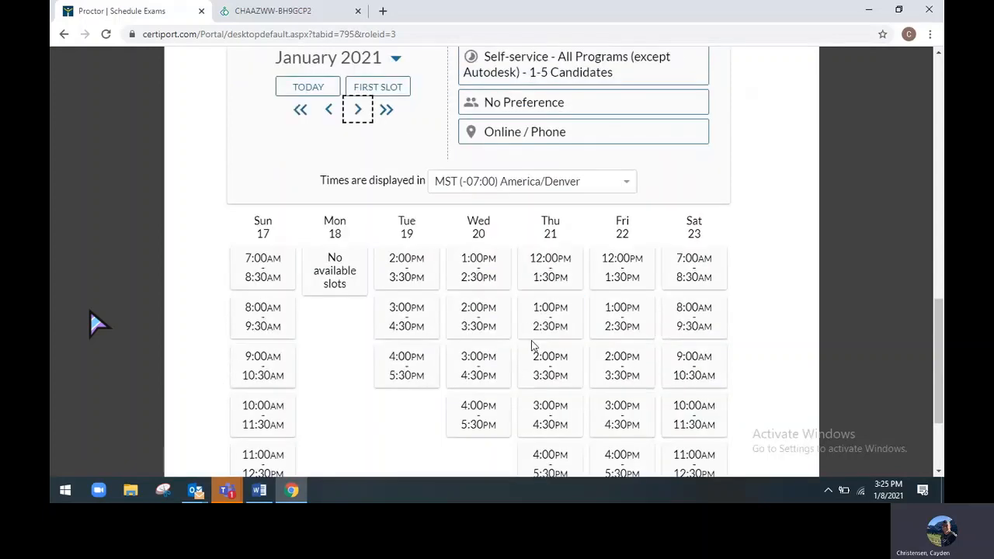
{"action": "mouse_move", "coordinate": [373, 147]}
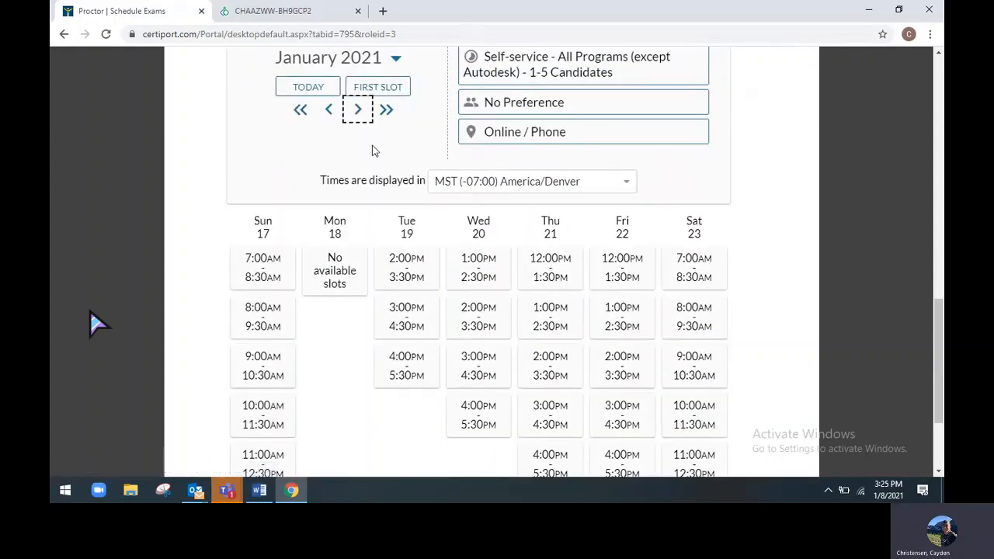
{"action": "left_click", "coordinate": [357, 109]}
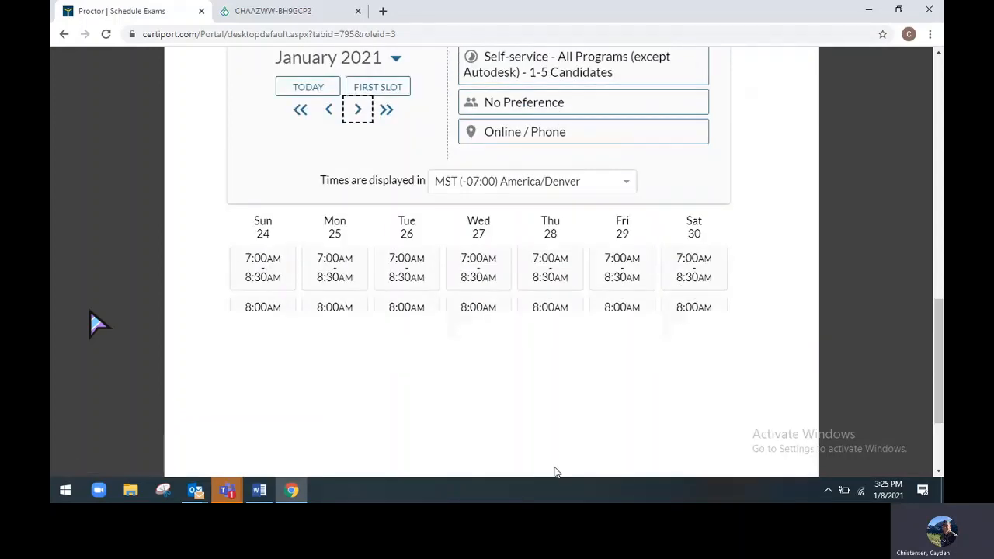
{"action": "scroll", "scroll_direction": "down", "scroll_amount": 3}
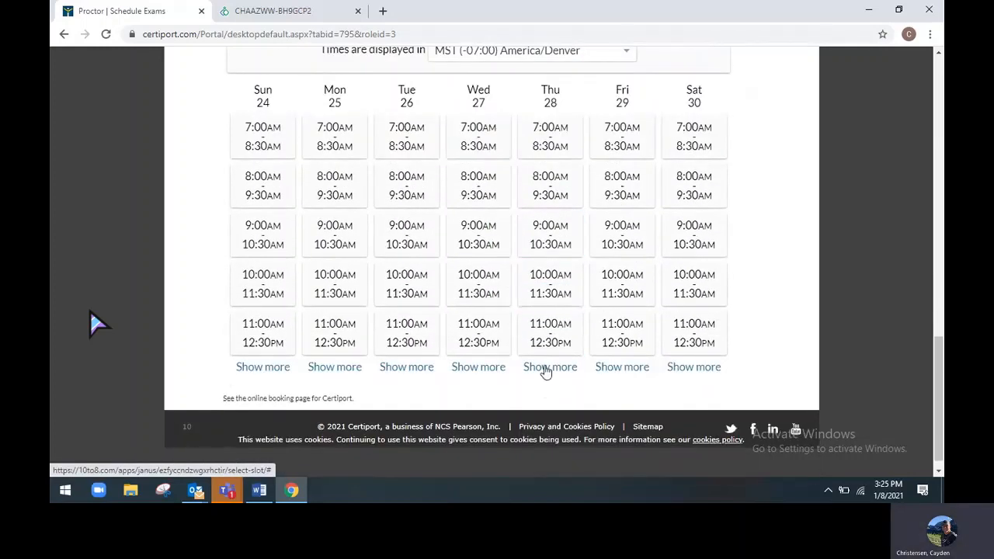
Select the 7:00 AM Wednesday 27 January slot to reach its booking details form
{"action": "left_click", "coordinate": [478, 137]}
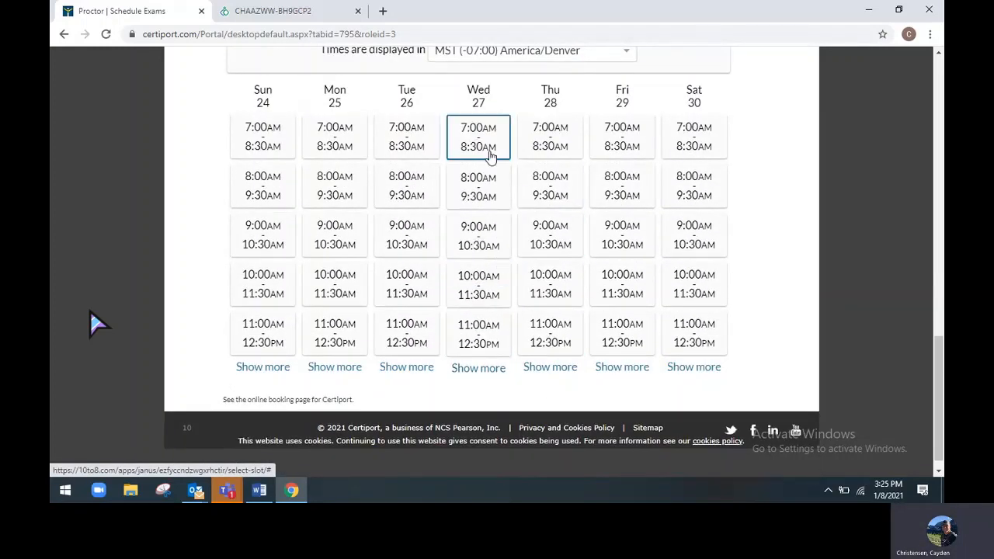
{"action": "left_click", "coordinate": [478, 137]}
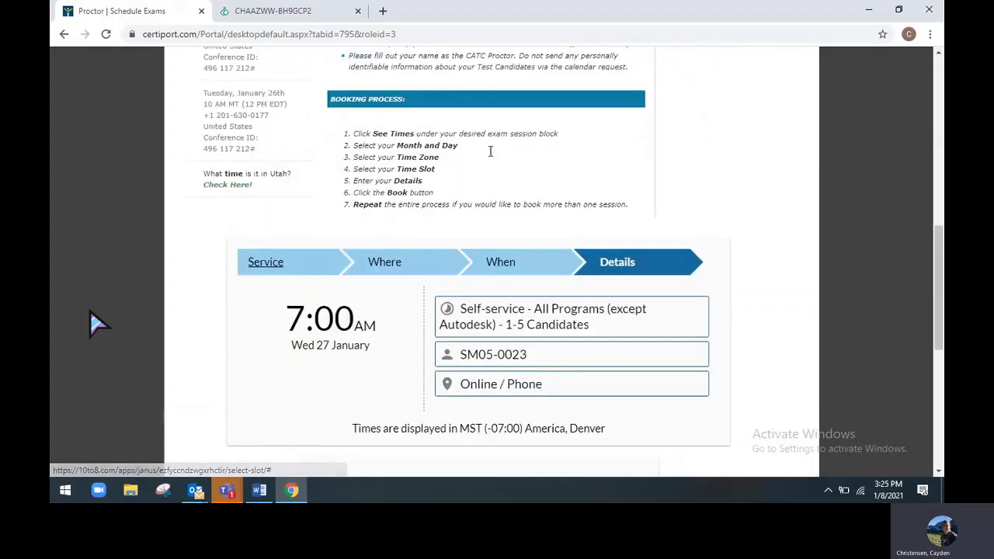
{"action": "scroll", "scroll_direction": "down", "scroll_amount": 3}
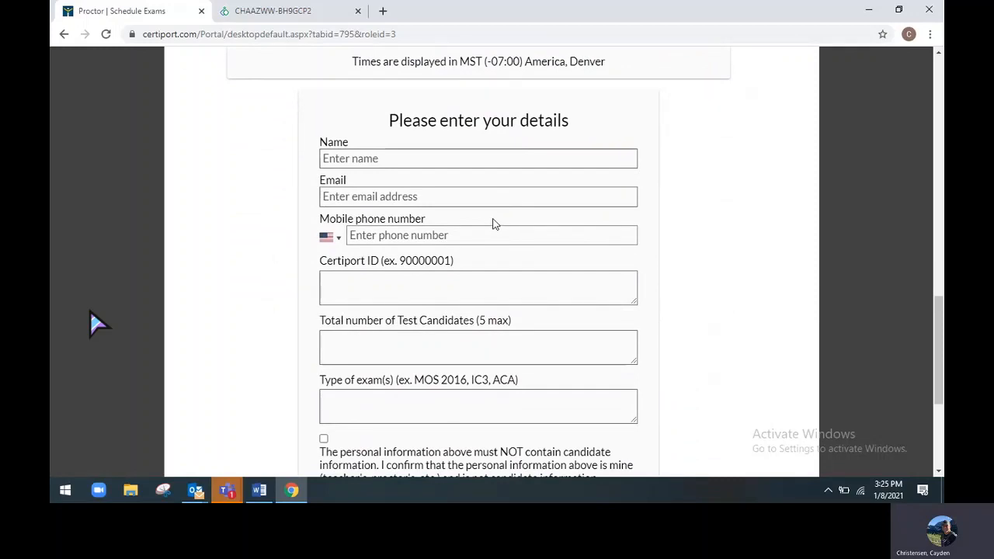
Review the 'Please enter your details' form, including the email field, down to its end
{"action": "left_click", "coordinate": [456, 158]}
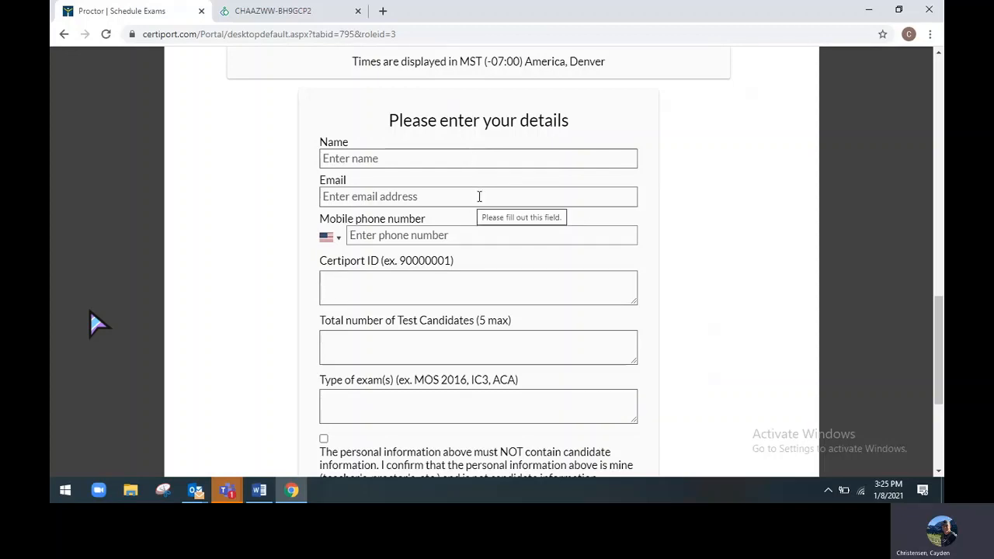
{"action": "left_click", "coordinate": [481, 236]}
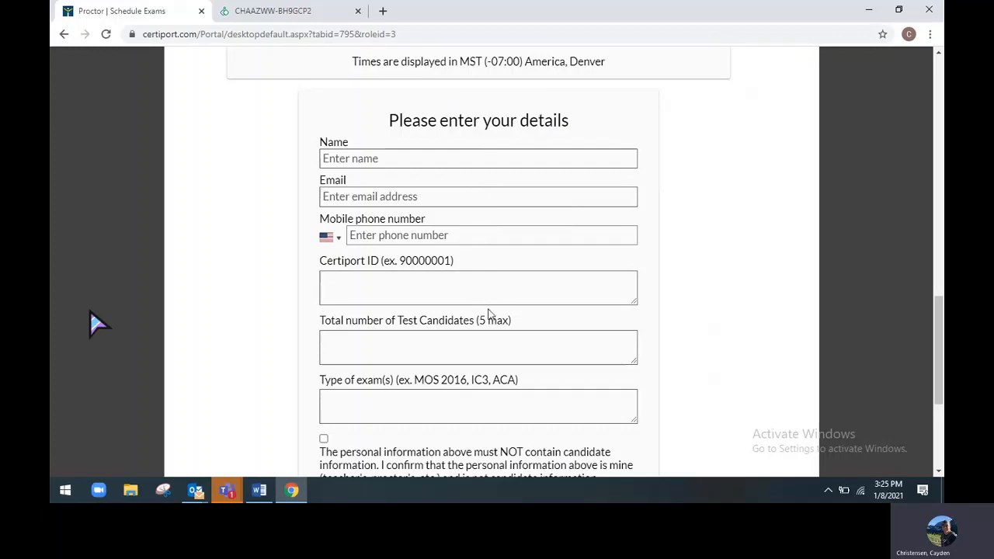
{"action": "scroll", "scroll_direction": "down", "scroll_amount": 3}
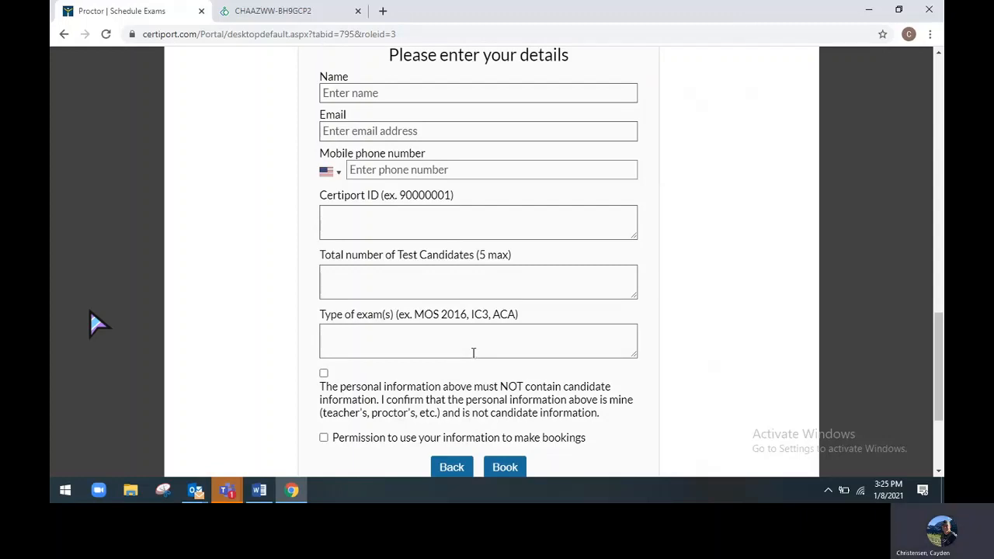
{"action": "scroll", "scroll_direction": "down", "scroll_amount": 3}
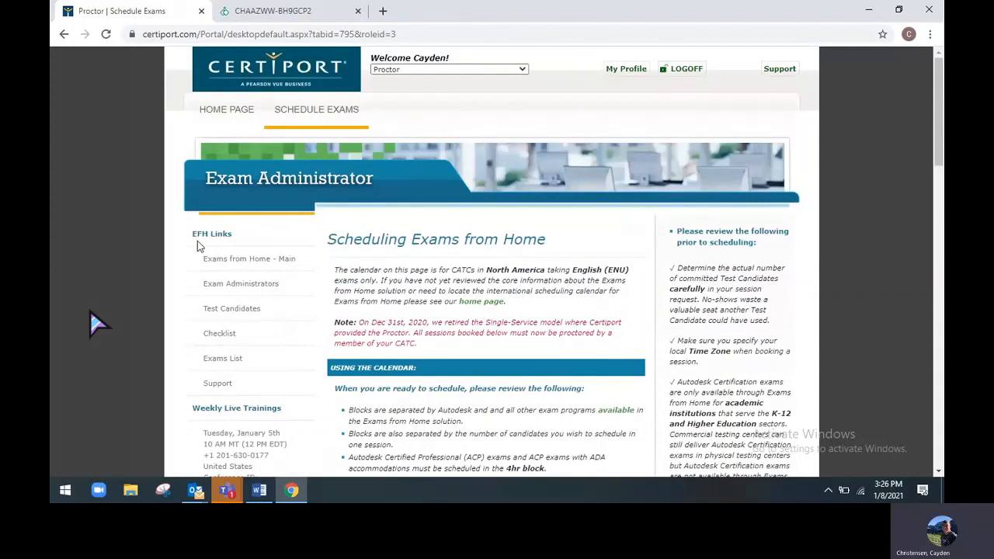
{"action": "mouse_move", "coordinate": [252, 295]}
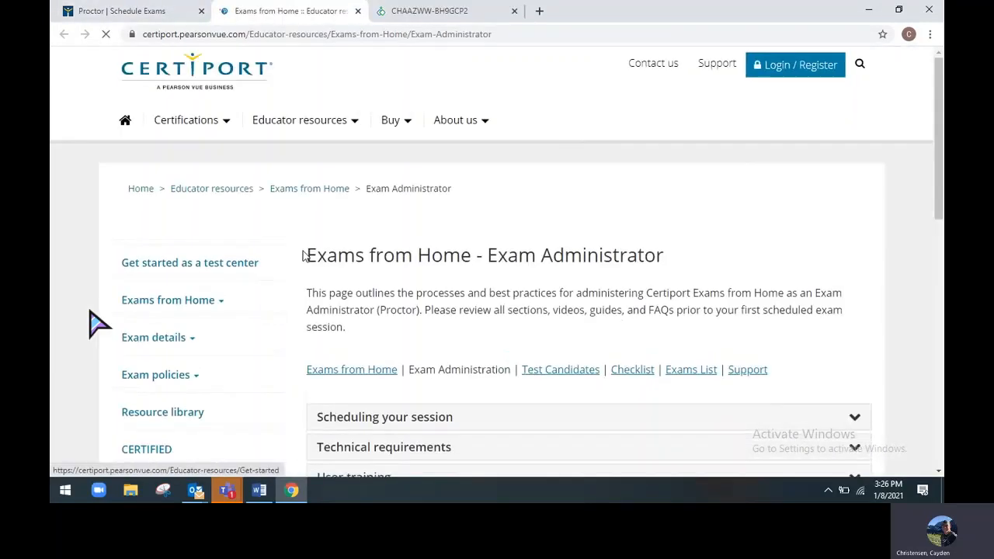
Expand User training and scroll to the Exam Administrator user guide and Admin VM test-drive sections
{"action": "scroll", "scroll_direction": "down", "scroll_amount": 3}
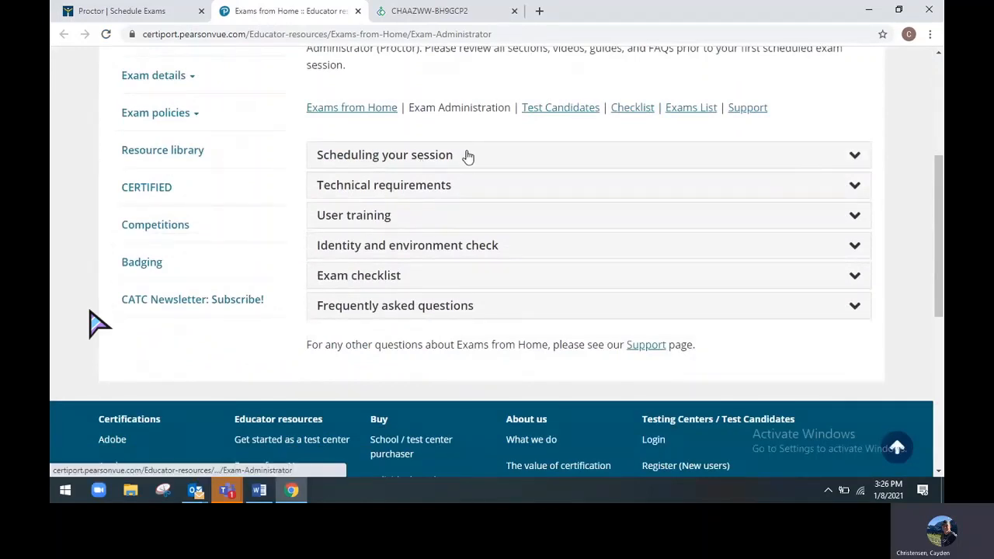
{"action": "mouse_move", "coordinate": [473, 192]}
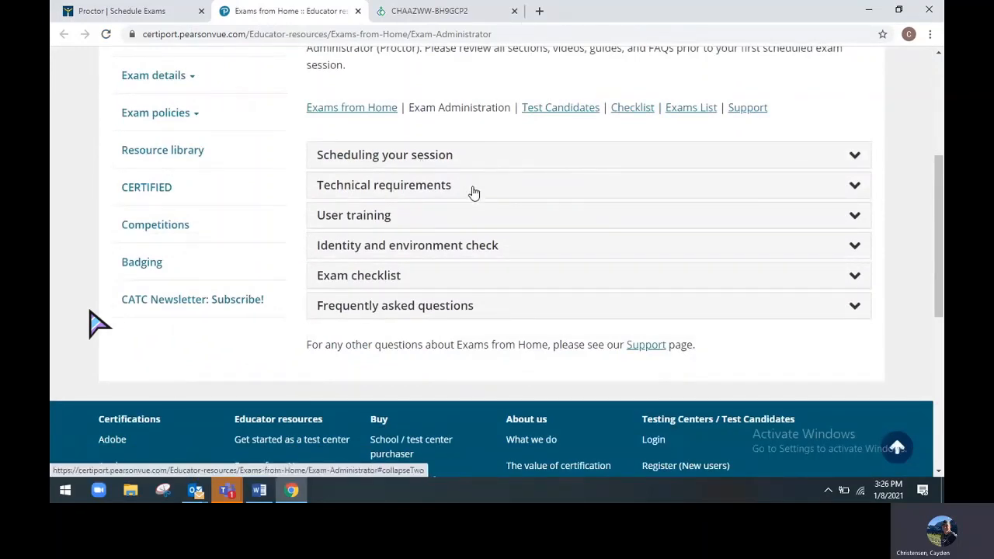
{"action": "mouse_move", "coordinate": [460, 223]}
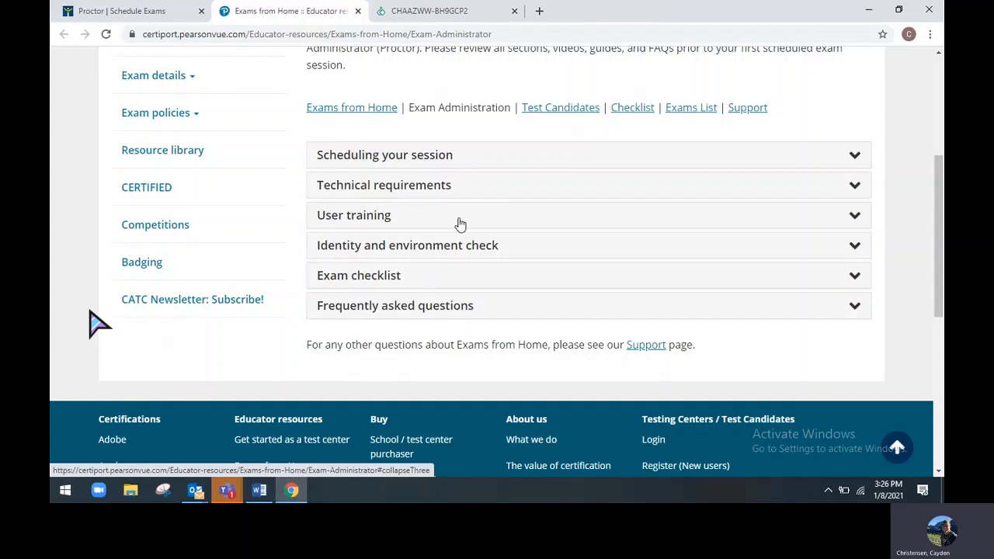
{"action": "mouse_move", "coordinate": [450, 261]}
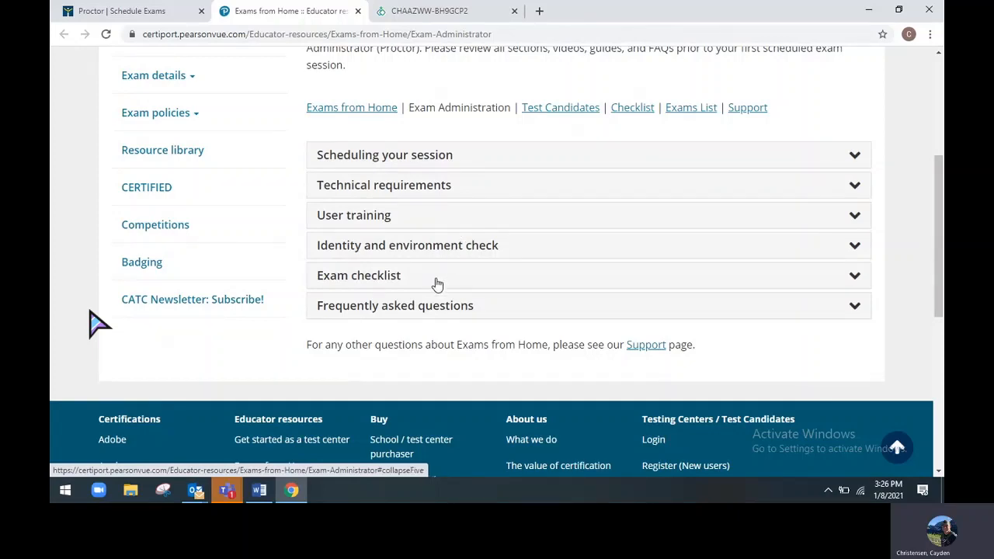
{"action": "mouse_move", "coordinate": [438, 317]}
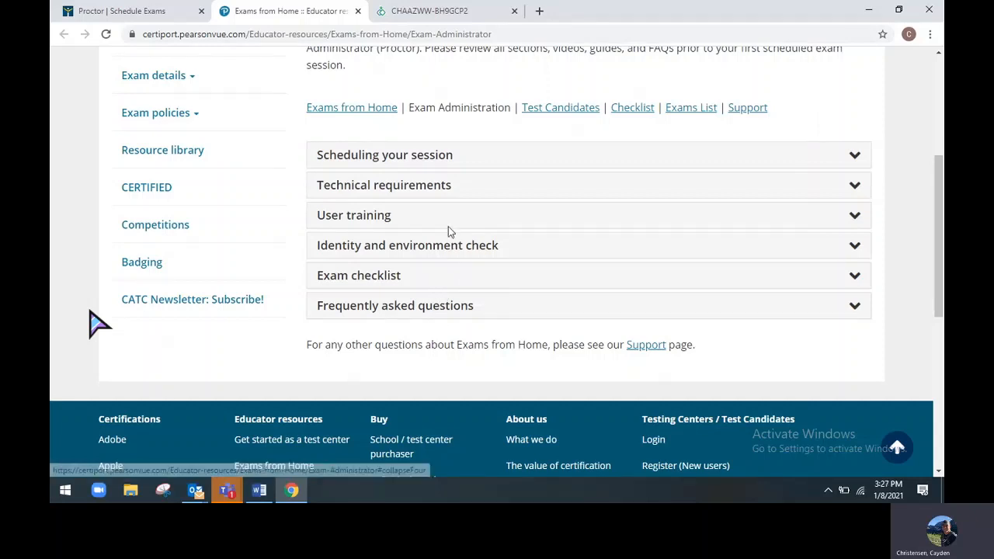
{"action": "mouse_move", "coordinate": [459, 223]}
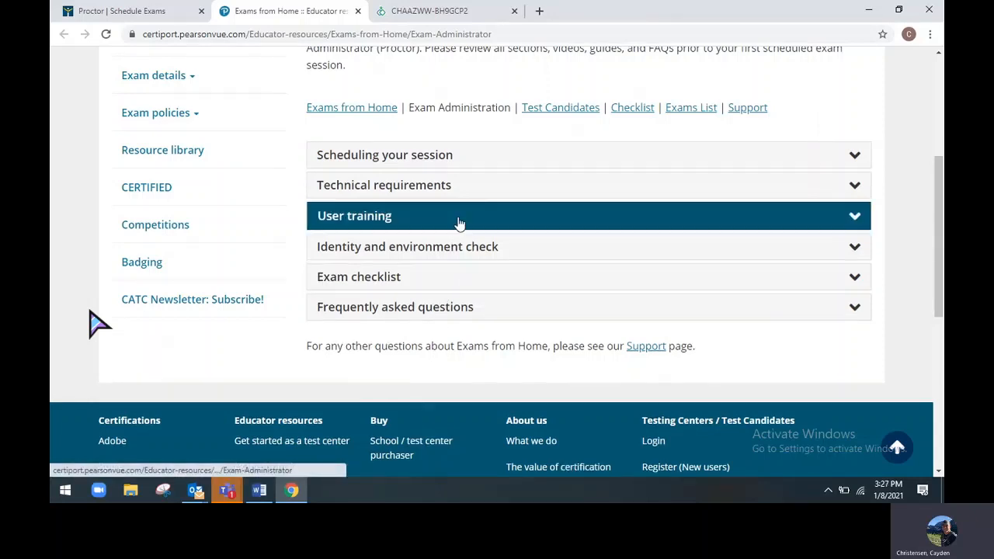
{"action": "left_click", "coordinate": [459, 216]}
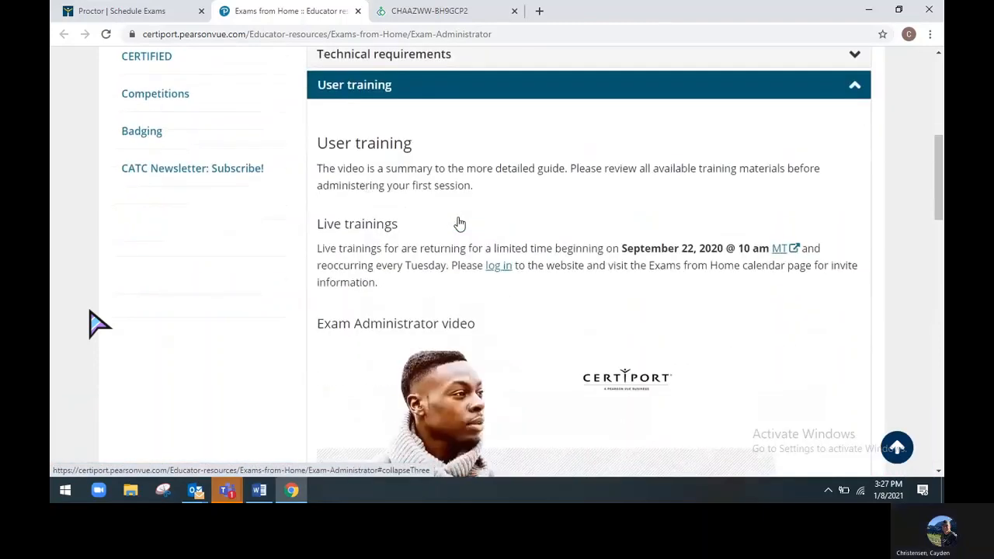
{"action": "scroll", "scroll_direction": "down", "scroll_amount": 3}
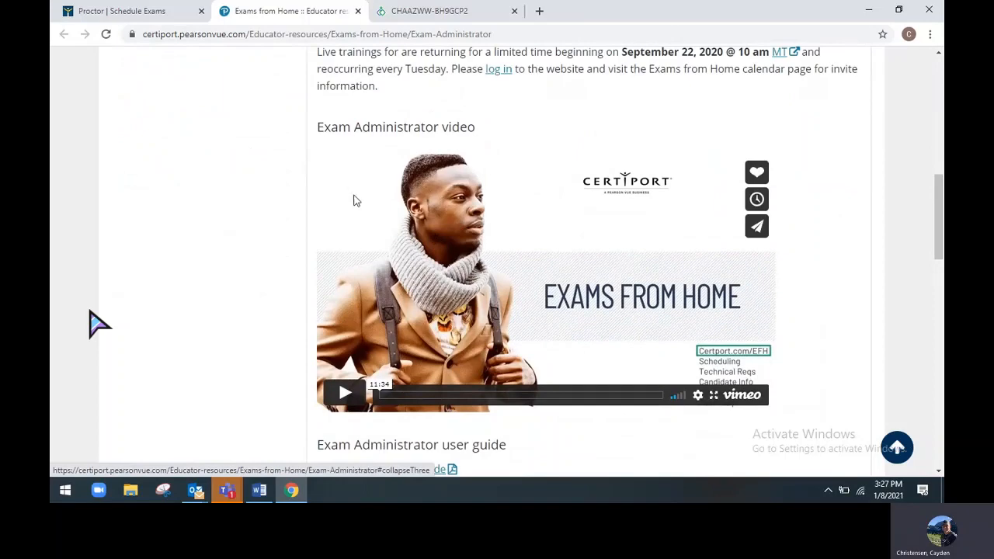
{"action": "scroll", "scroll_direction": "down", "scroll_amount": 3}
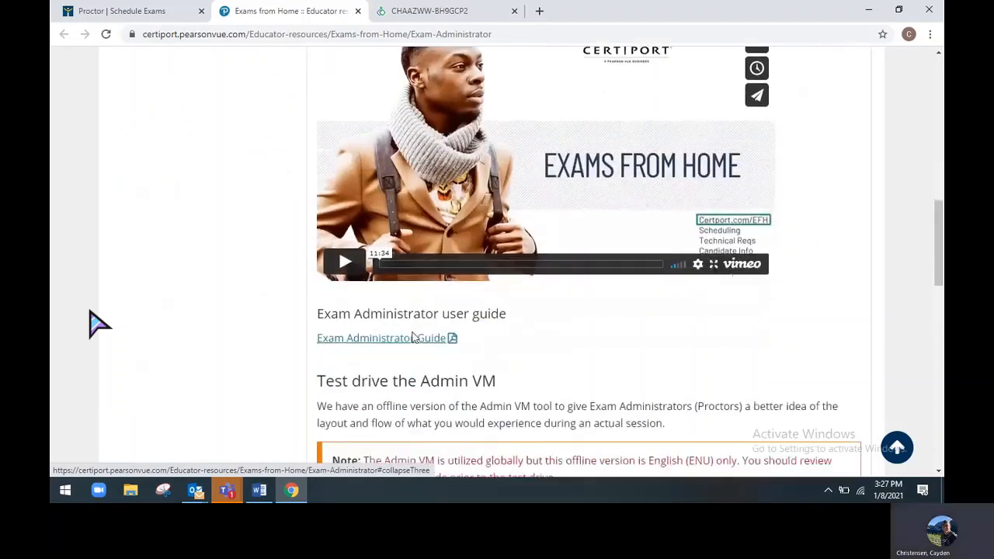
{"action": "scroll", "scroll_direction": "down", "scroll_amount": 3}
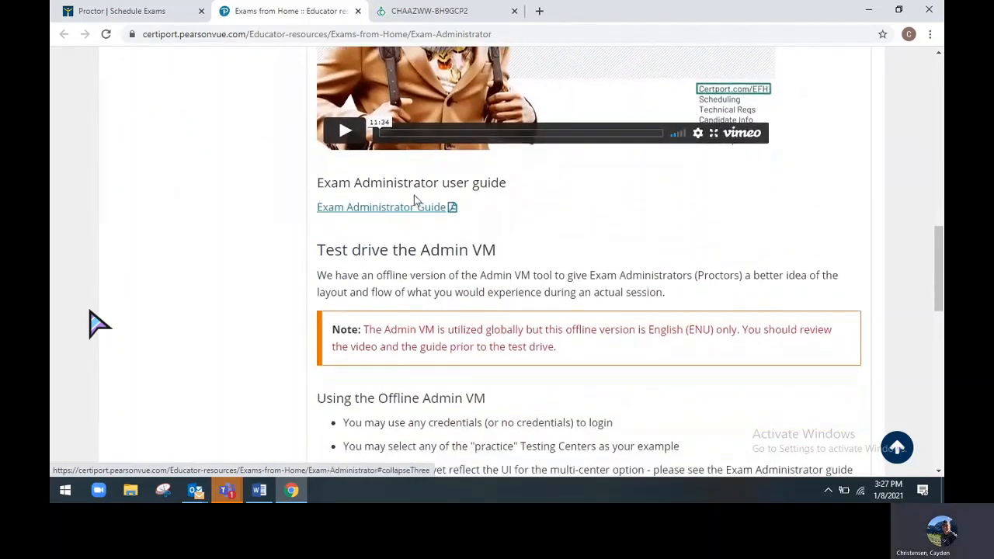
{"action": "scroll", "scroll_direction": "down", "scroll_amount": 3}
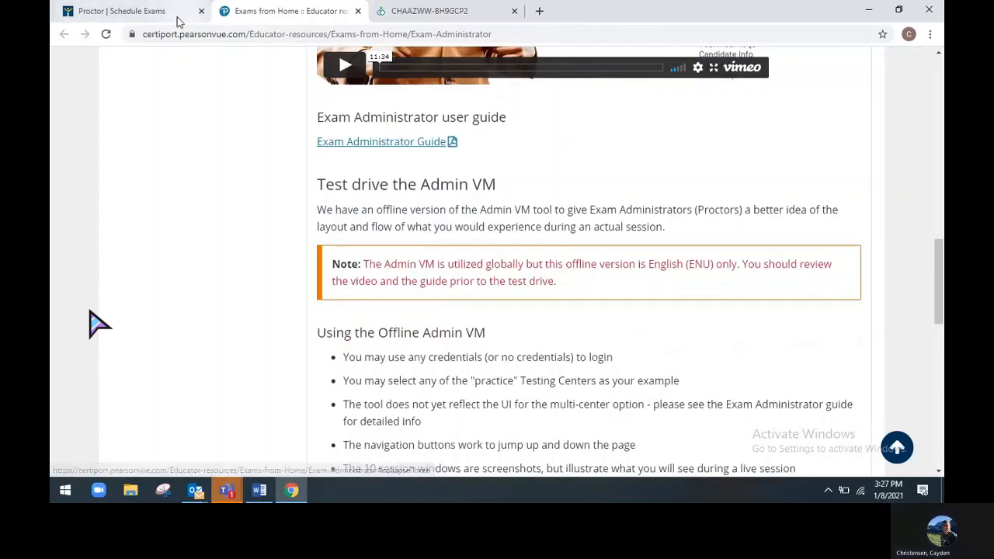
From Schedule Exams, open the Test Candidates EFM link and scroll to its User training section
{"action": "left_click", "coordinate": [121, 11]}
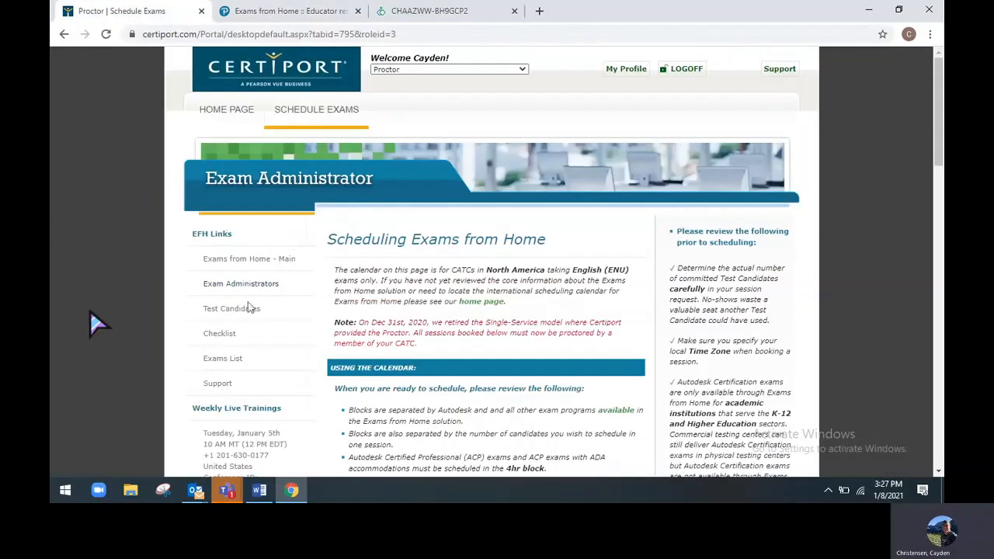
{"action": "mouse_move", "coordinate": [236, 310]}
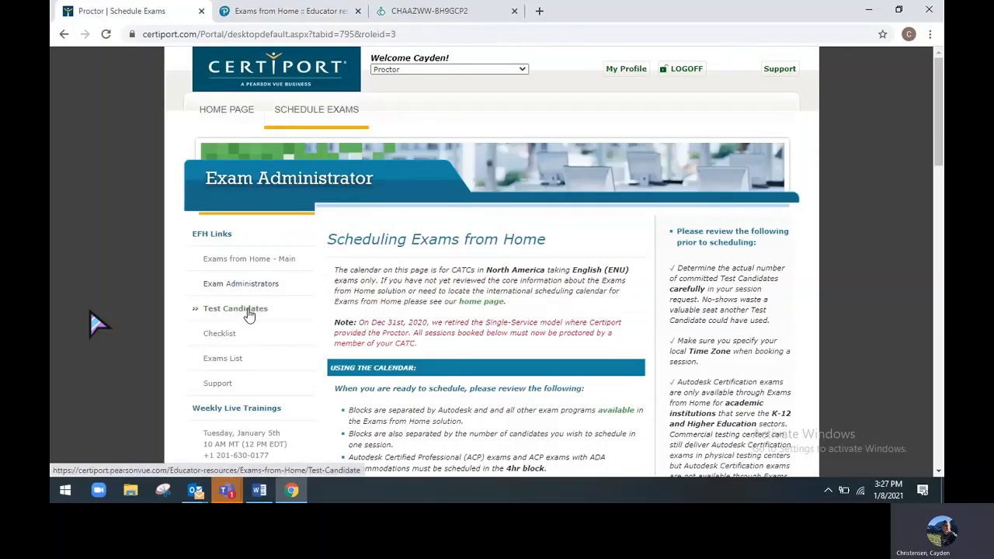
{"action": "left_click", "coordinate": [235, 308]}
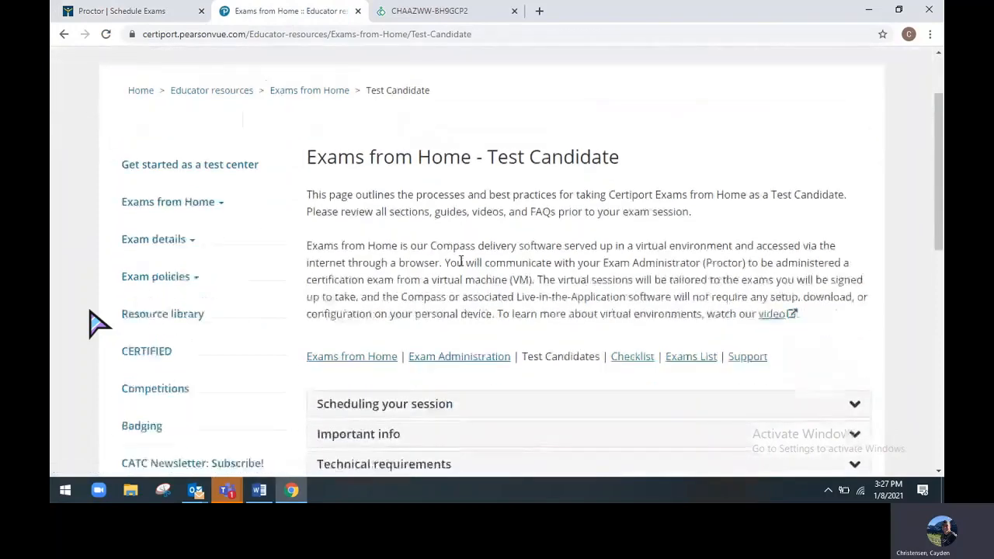
{"action": "scroll", "scroll_direction": "down", "scroll_amount": 3}
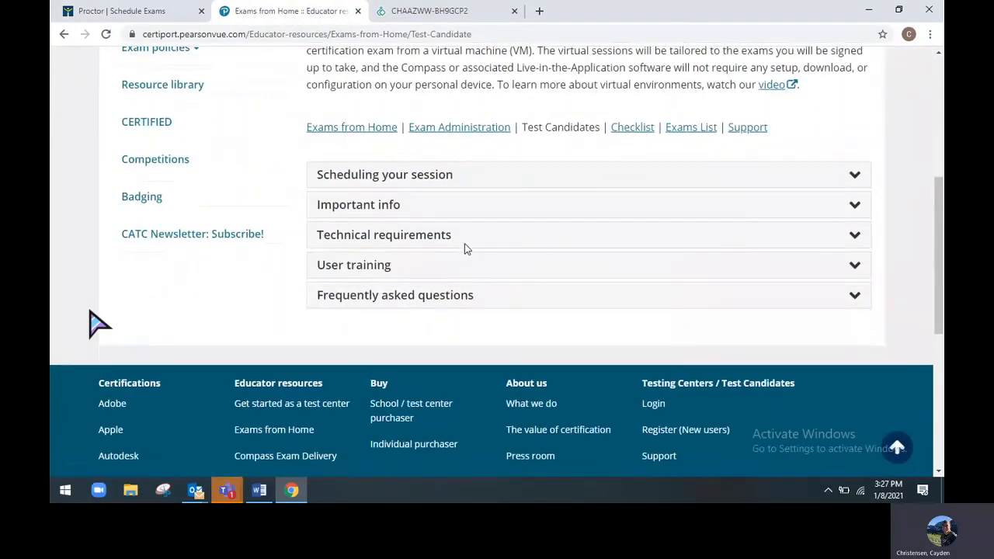
{"action": "mouse_move", "coordinate": [469, 243]}
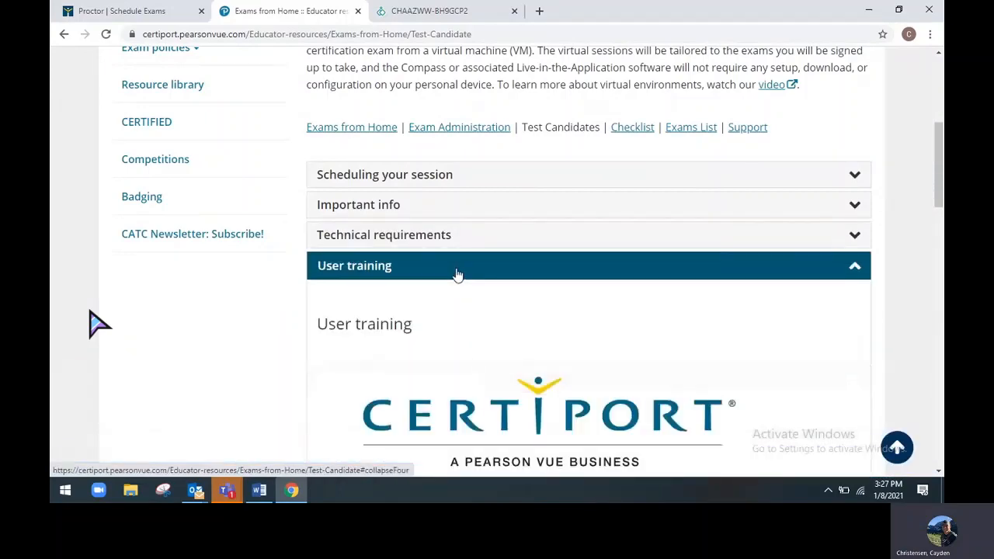
{"action": "scroll", "scroll_direction": "down", "scroll_amount": 3}
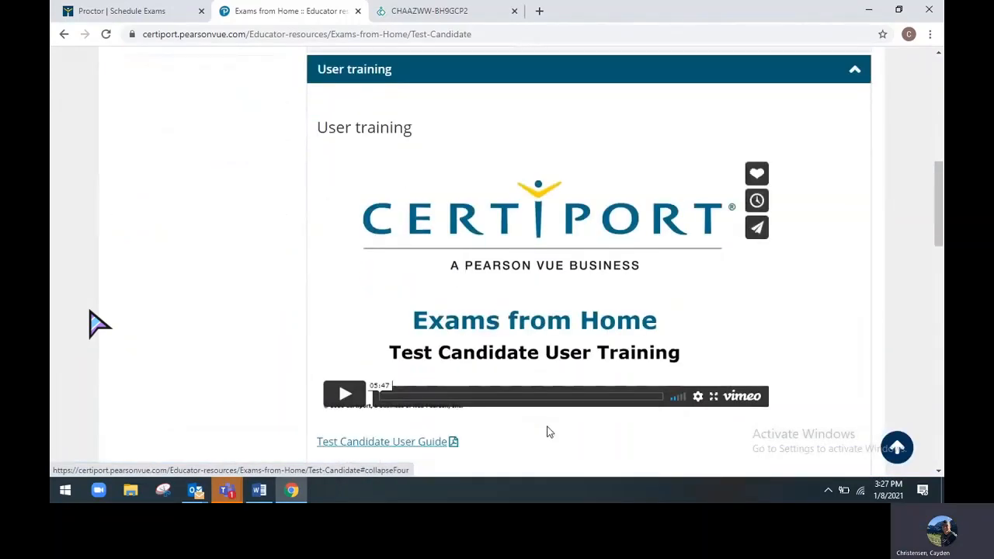
{"action": "mouse_move", "coordinate": [708, 434]}
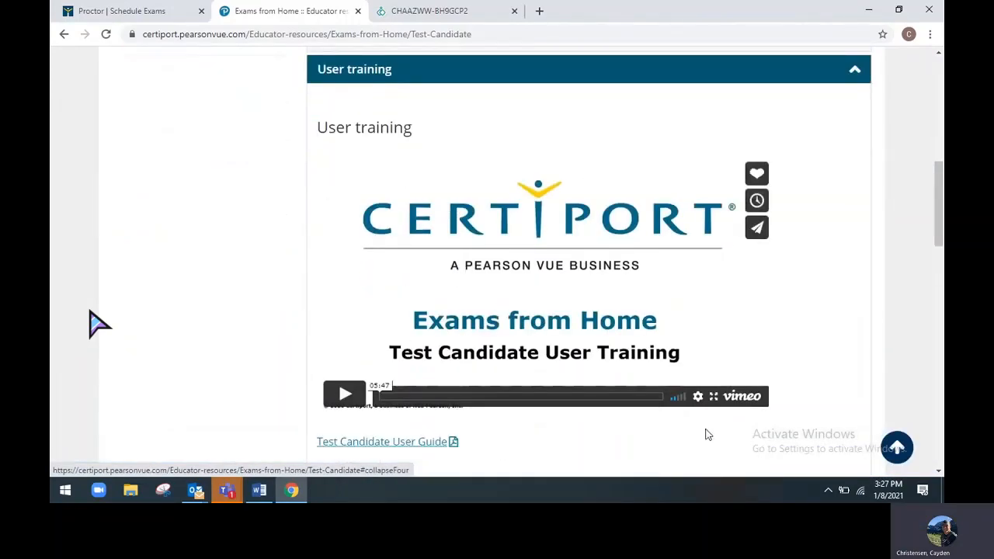
{"action": "mouse_move", "coordinate": [428, 139]}
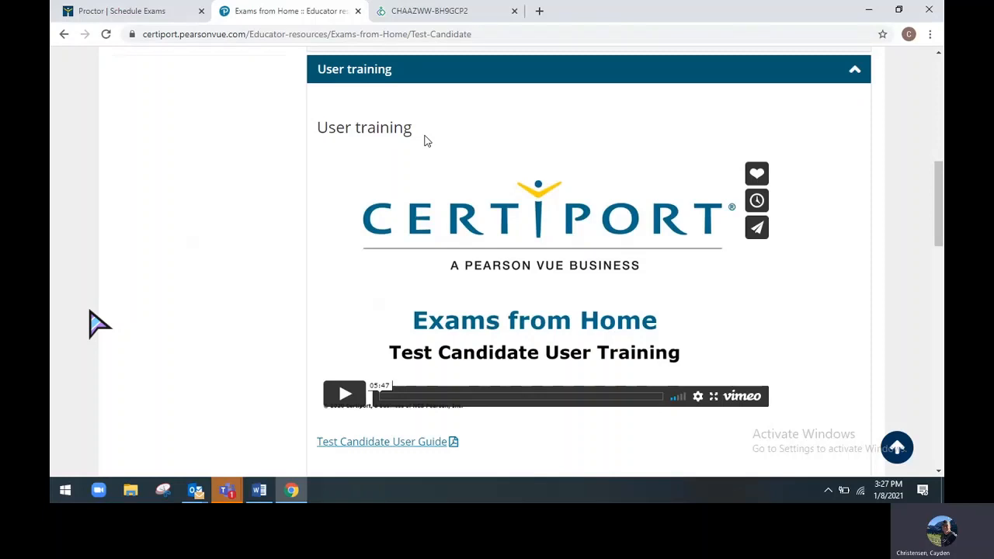
{"action": "mouse_move", "coordinate": [195, 490]}
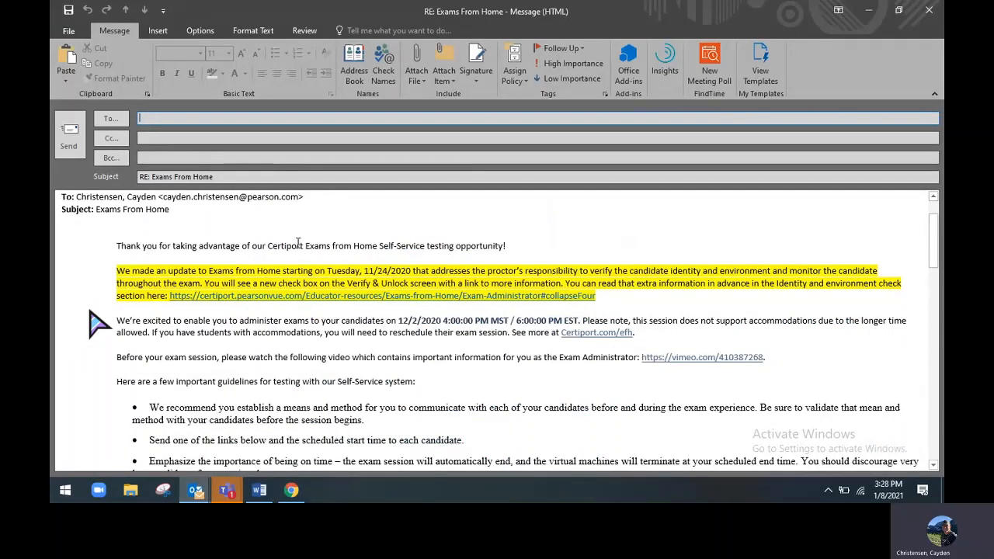
{"action": "mouse_move", "coordinate": [283, 251]}
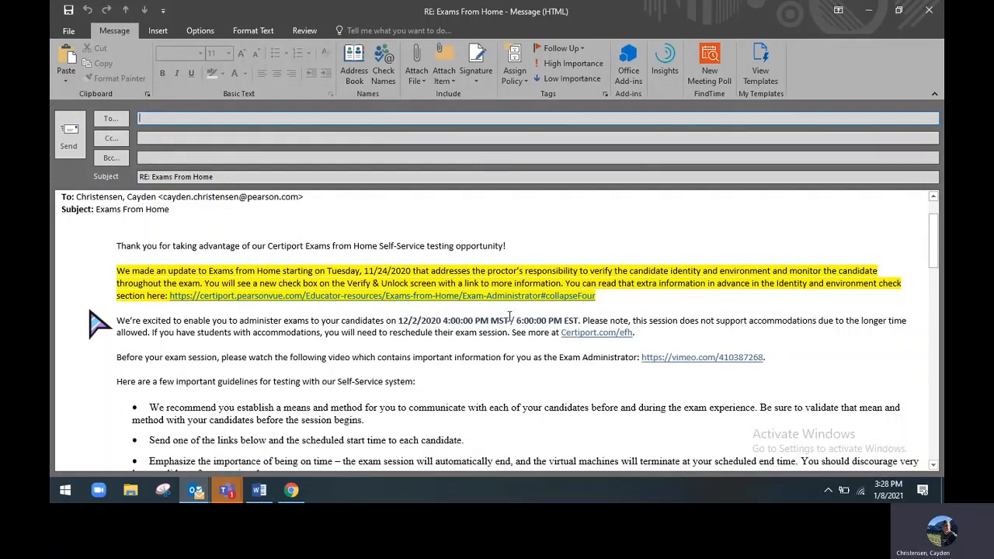
Scroll the RE: Exams From Home reply through the bulleted guidelines to the candidate training video link
{"action": "scroll", "scroll_direction": "down", "scroll_amount": 3}
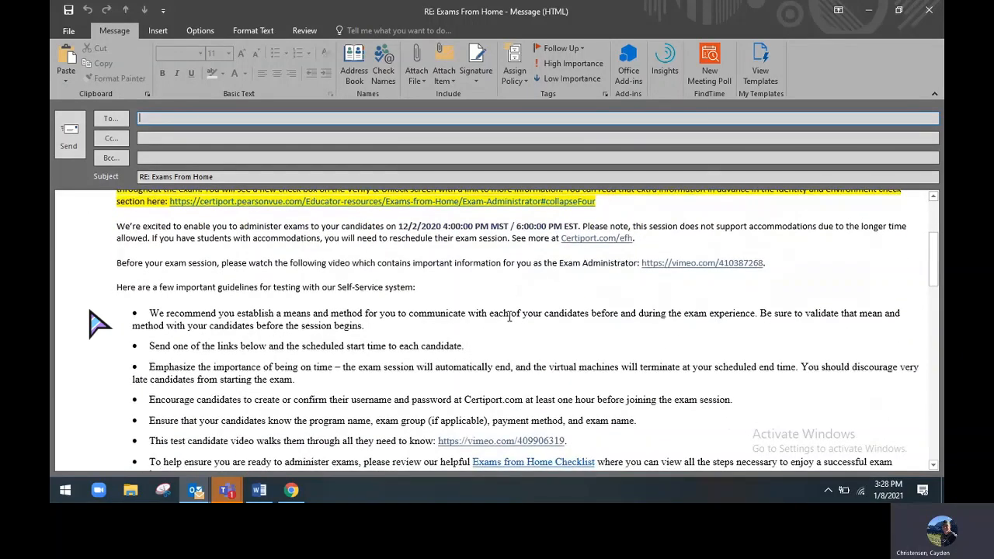
{"action": "scroll", "scroll_direction": "down", "scroll_amount": 3}
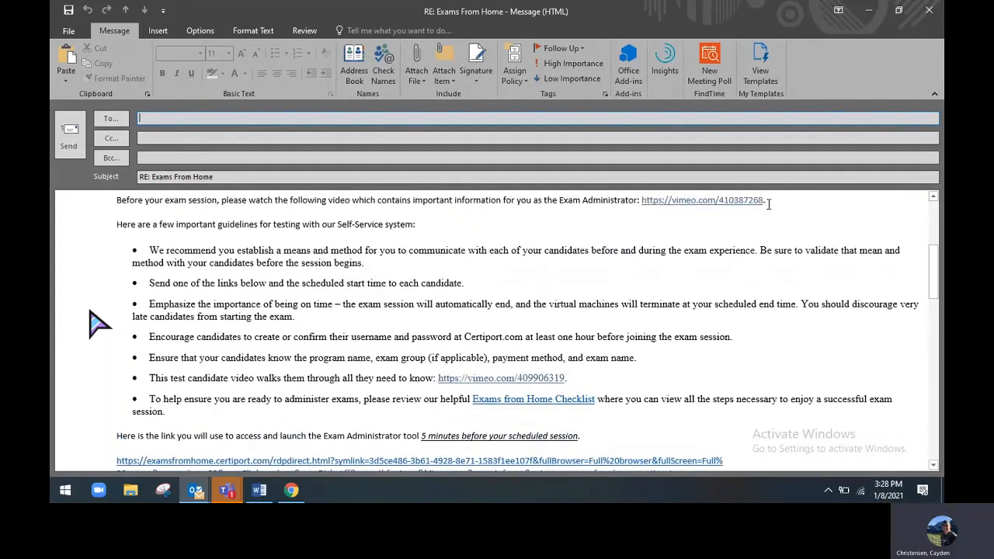
{"action": "mouse_move", "coordinate": [705, 199]}
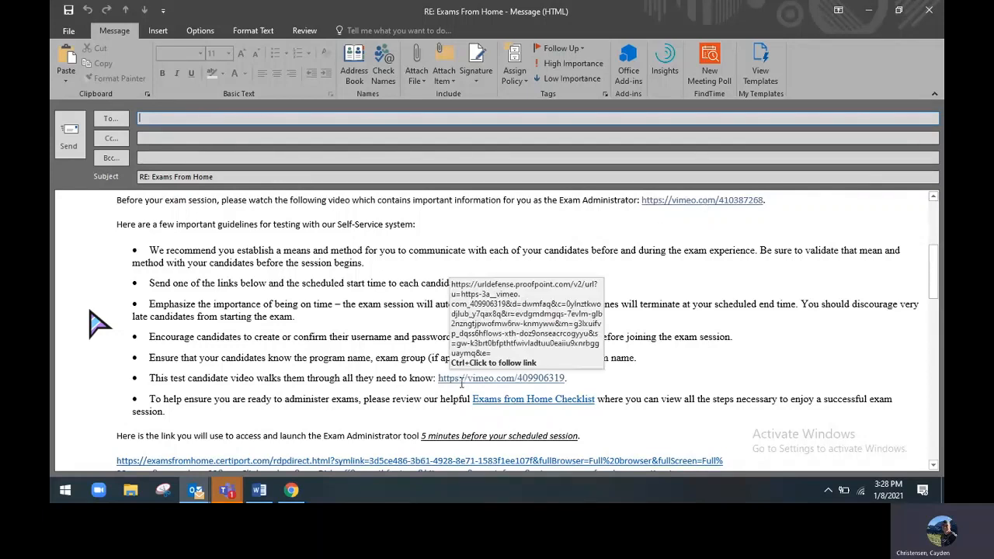
{"action": "mouse_move", "coordinate": [478, 399]}
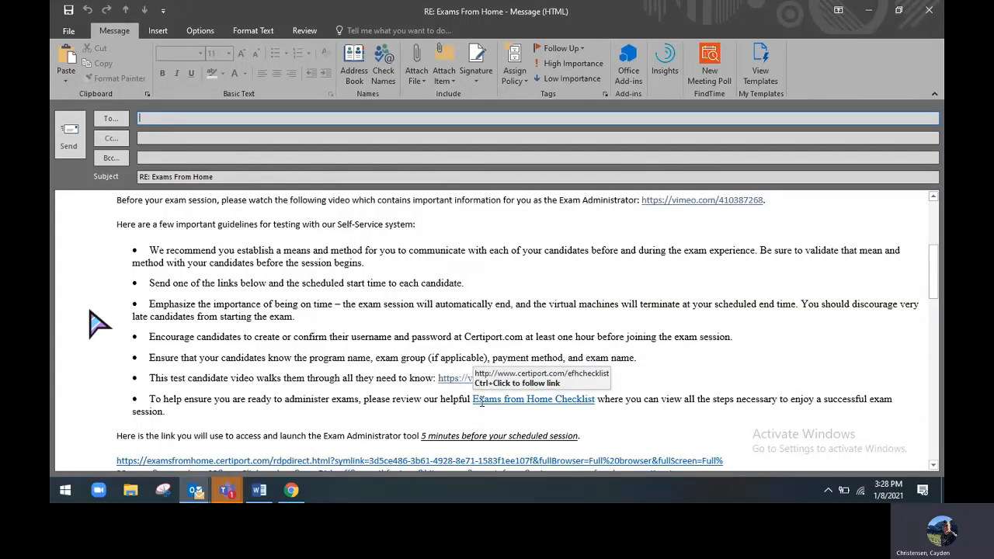
{"action": "mouse_move", "coordinate": [540, 410]}
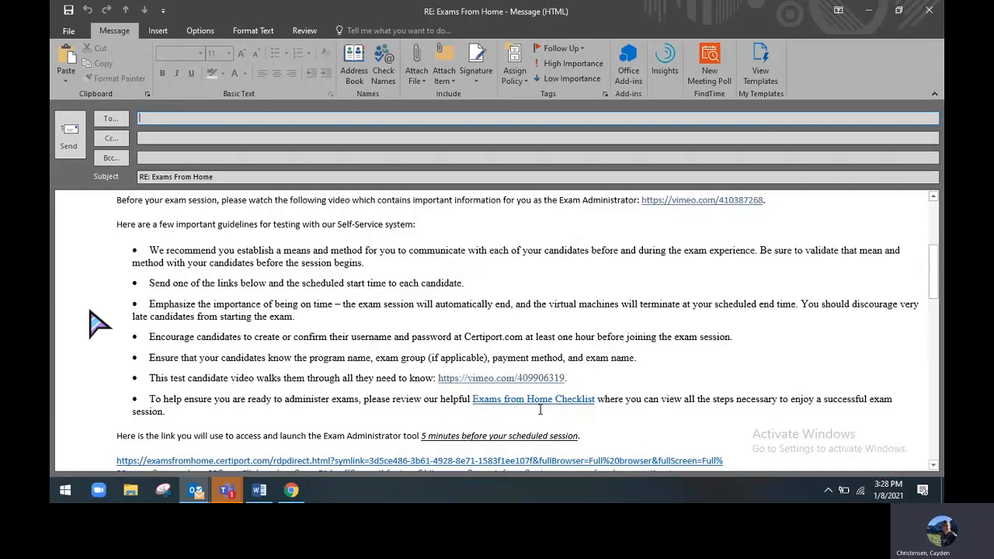
Scroll the email down to the Exam Administrator launch link and the numbered candidate join links
{"action": "scroll", "scroll_direction": "down", "scroll_amount": 3}
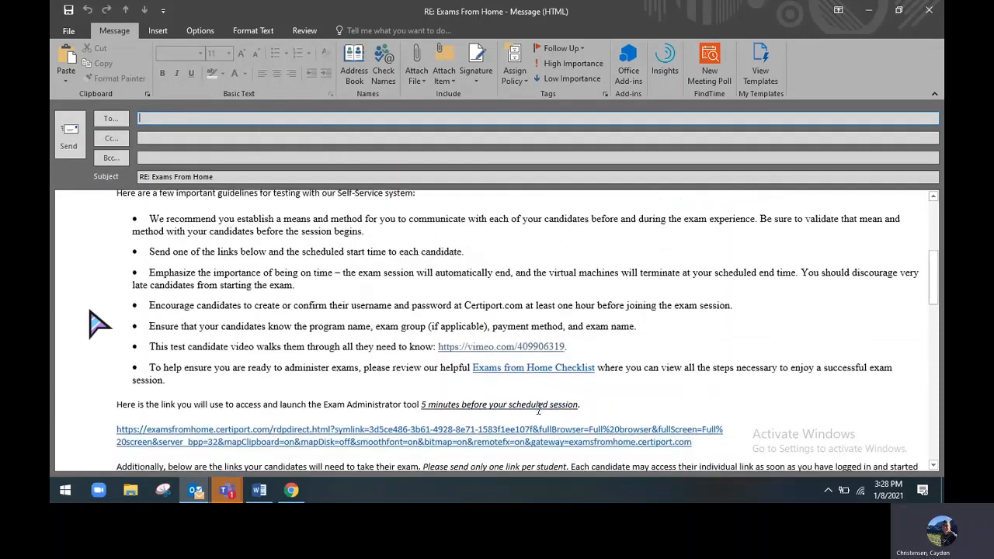
{"action": "scroll", "scroll_direction": "down", "scroll_amount": 3}
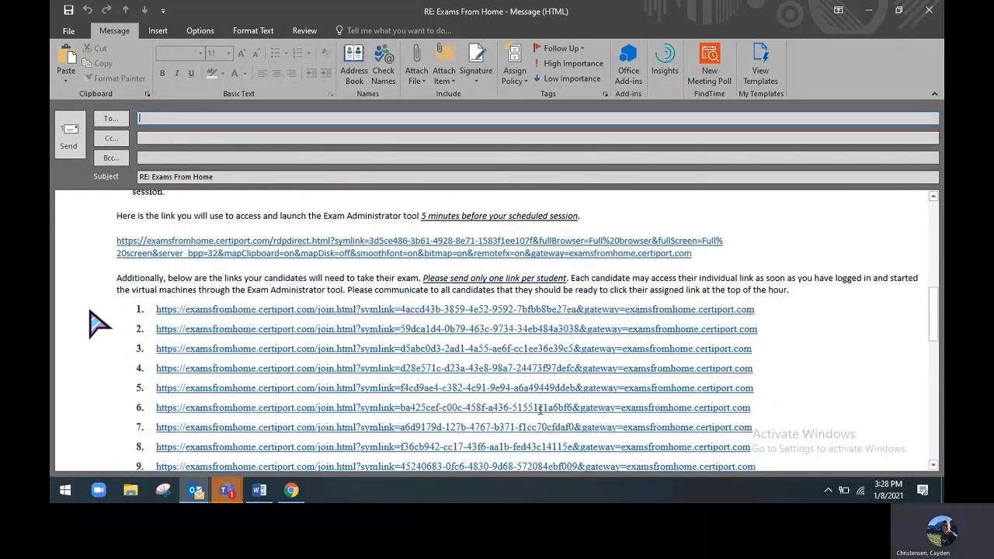
{"action": "mouse_move", "coordinate": [465, 241]}
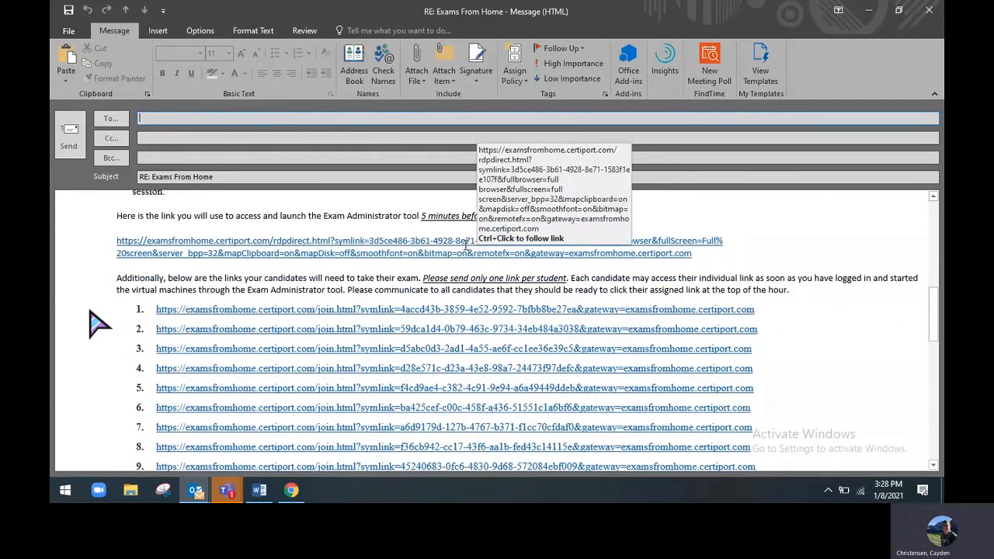
{"action": "mouse_move", "coordinate": [486, 216]}
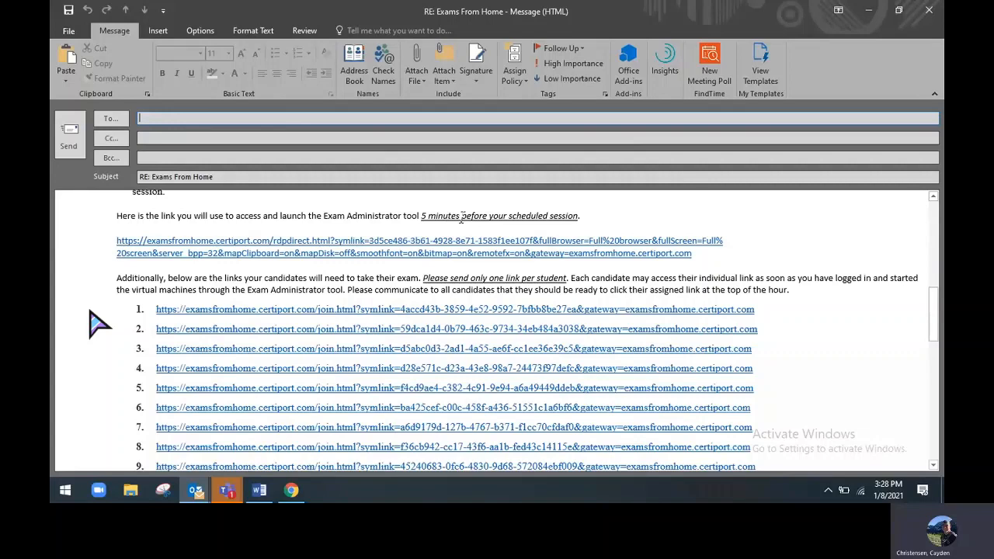
{"action": "scroll", "scroll_direction": "down", "scroll_amount": 3}
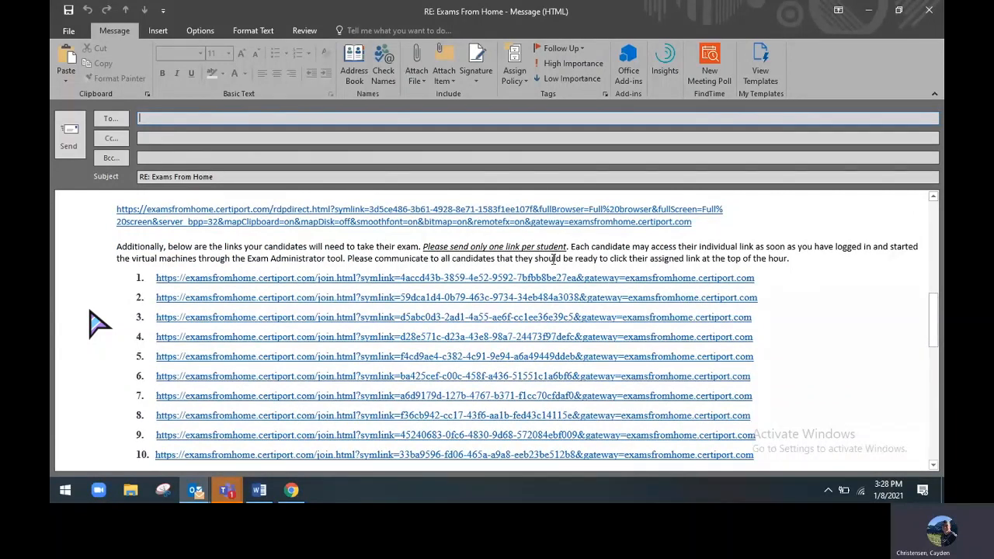
{"action": "mouse_move", "coordinate": [566, 272]}
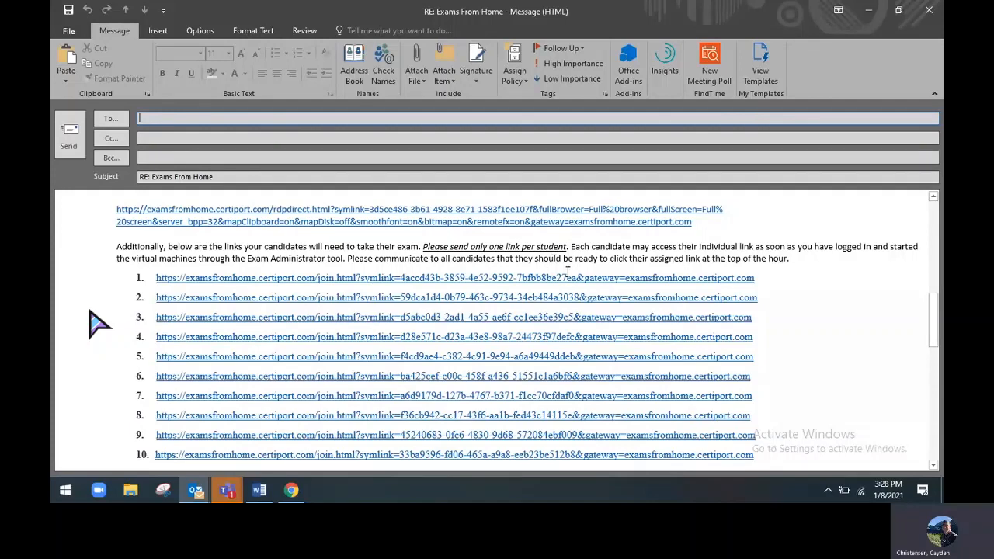
{"action": "mouse_move", "coordinate": [568, 278]}
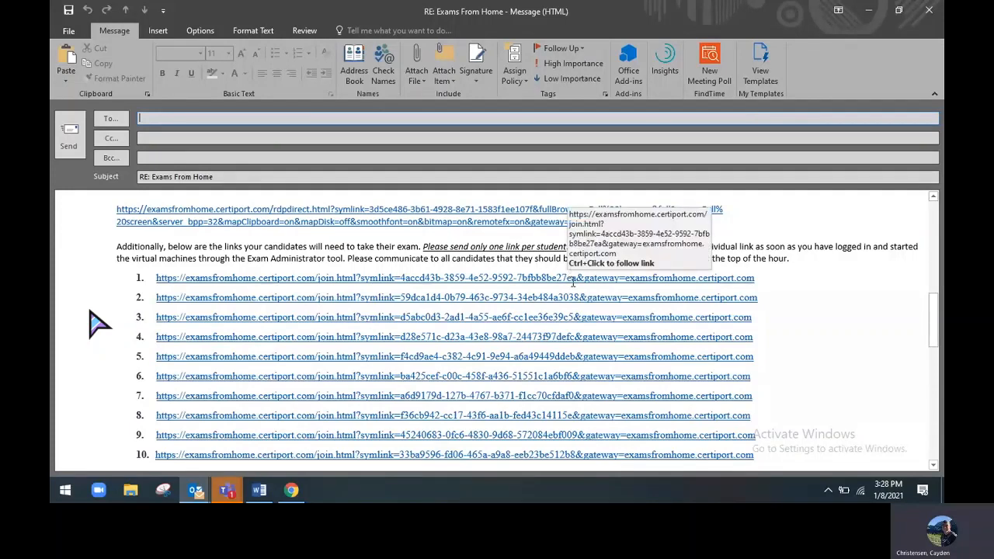